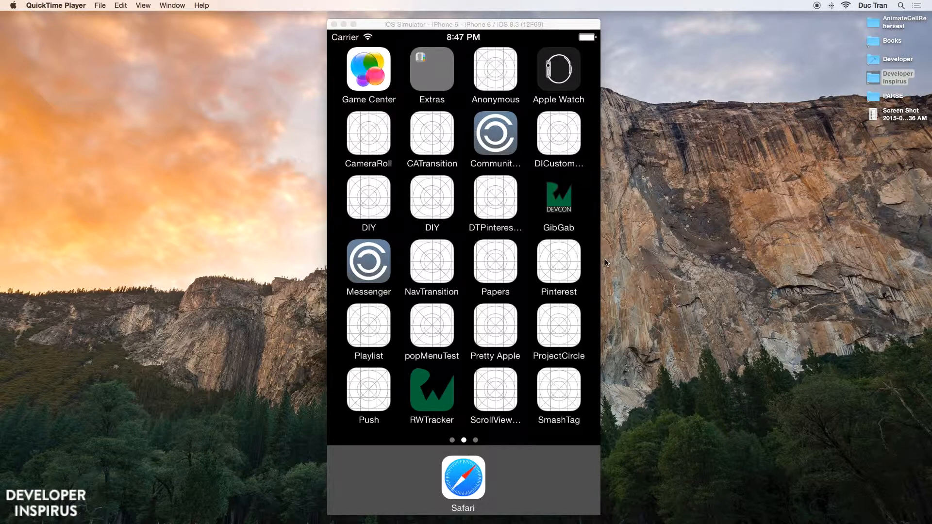
mouse_move(531, 260)
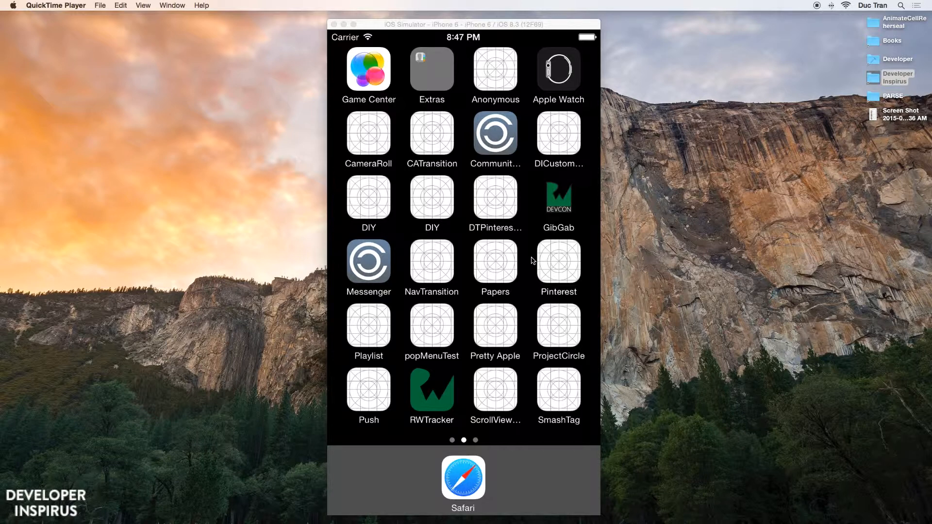
mouse_move(517, 293)
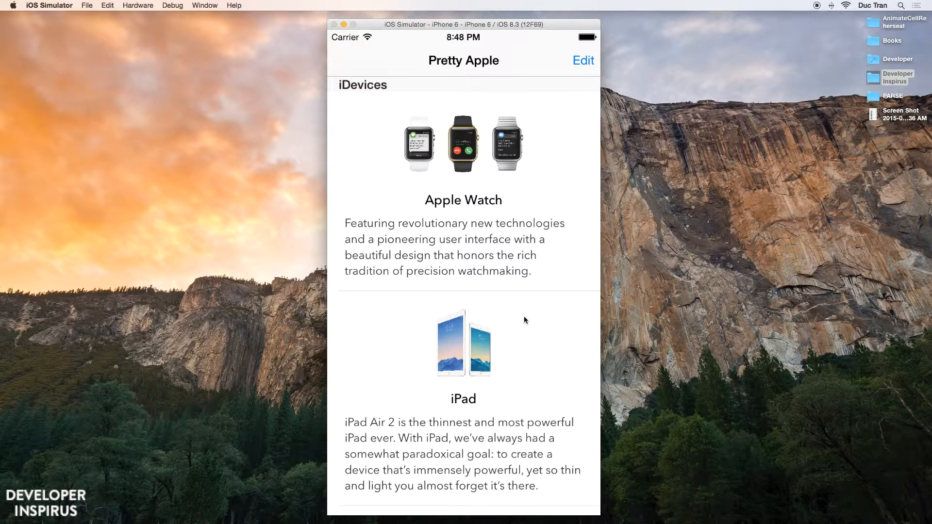
mouse_move(515, 284)
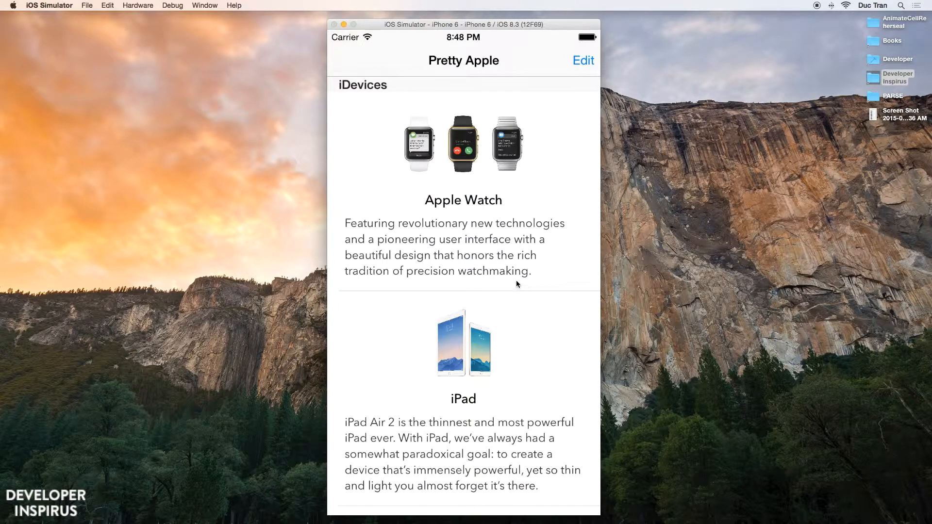
Step: Swipe the Apple Watch row aside to reveal its Share and Delete actions
scroll(down, 3)
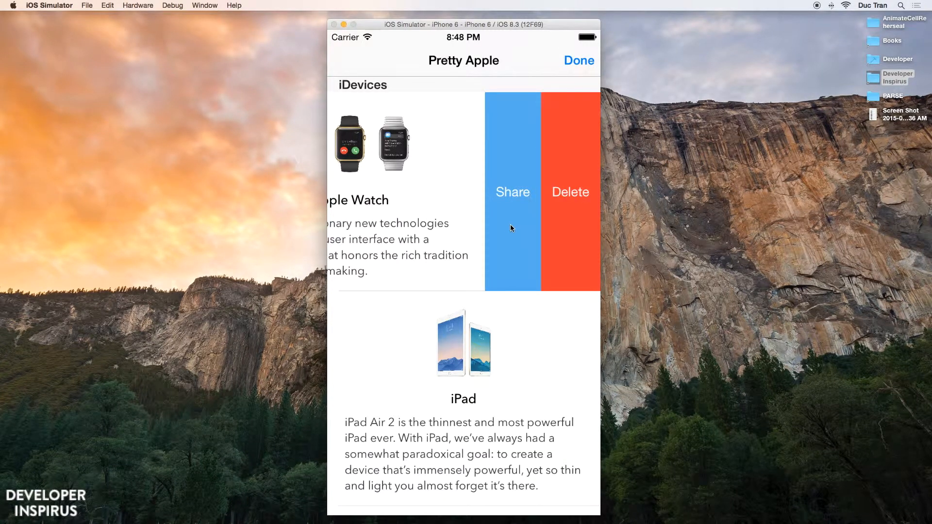
mouse_move(563, 224)
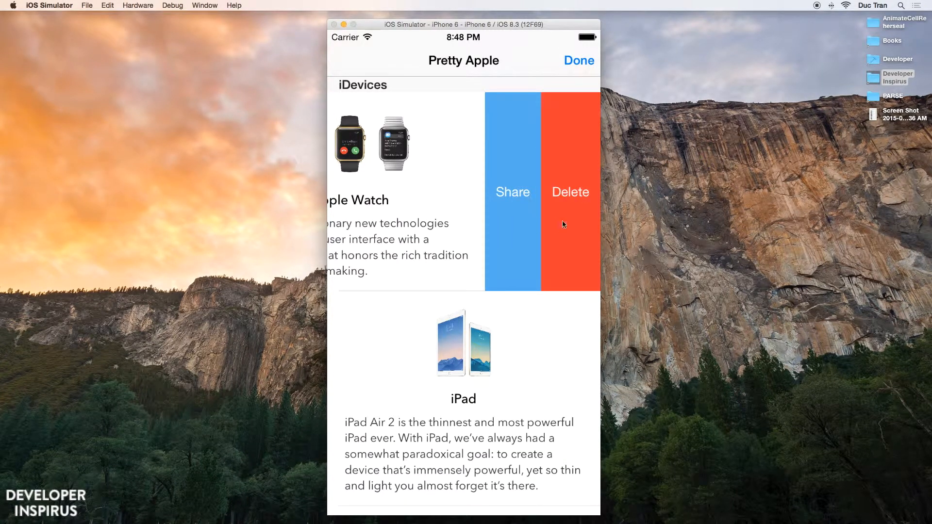
mouse_move(575, 209)
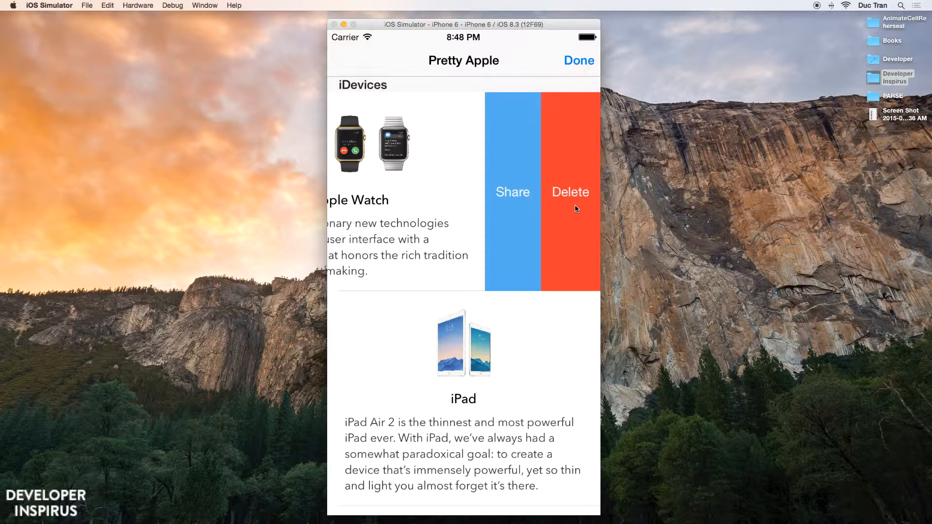
mouse_move(532, 204)
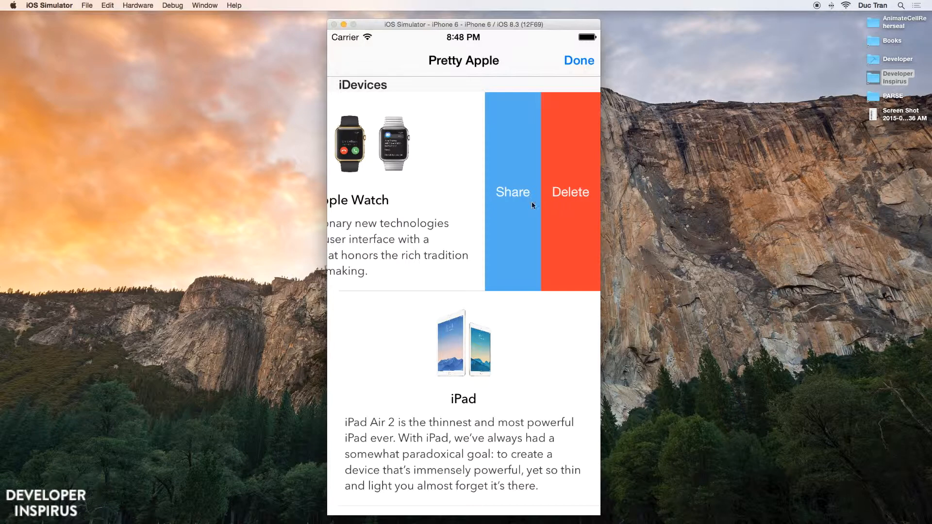
mouse_move(516, 198)
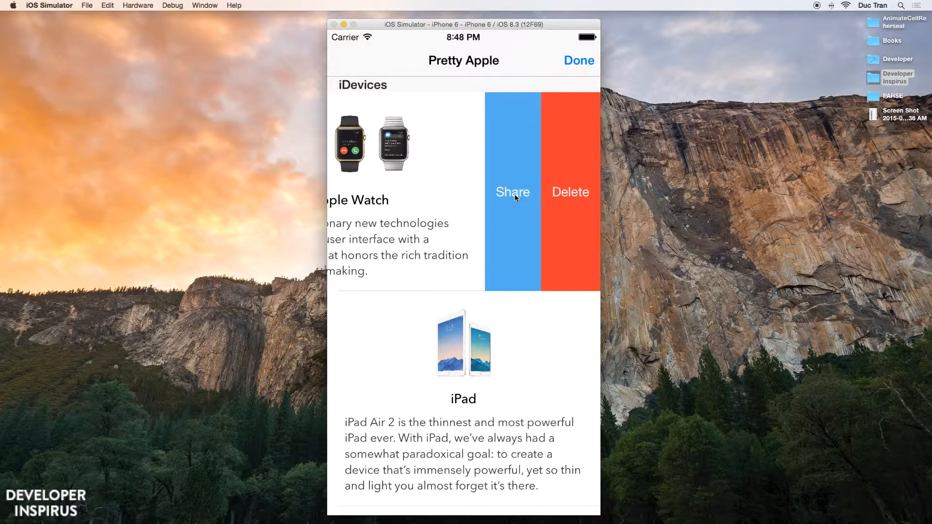
Step: Share the Apple Watch item to Twitter, cancel the prefilled tweet, and bring the Share with sheet back
click(512, 192)
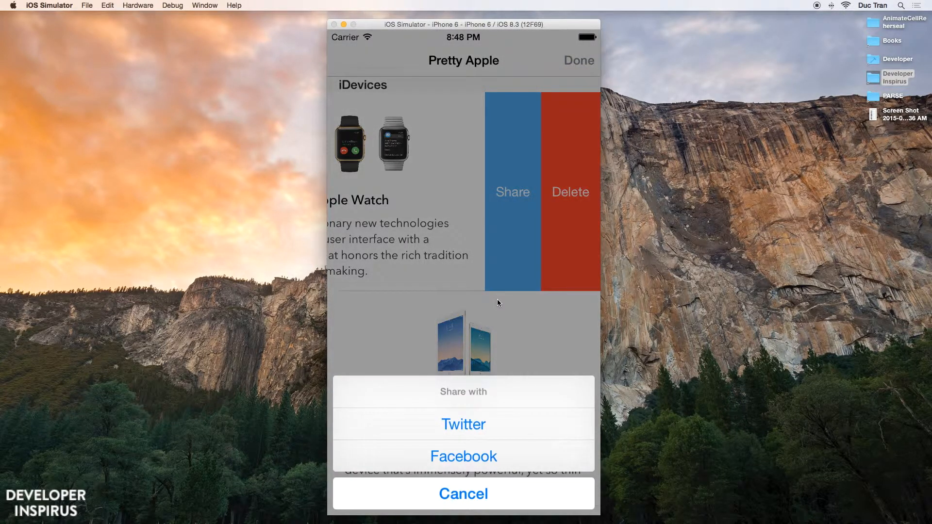
mouse_move(465, 356)
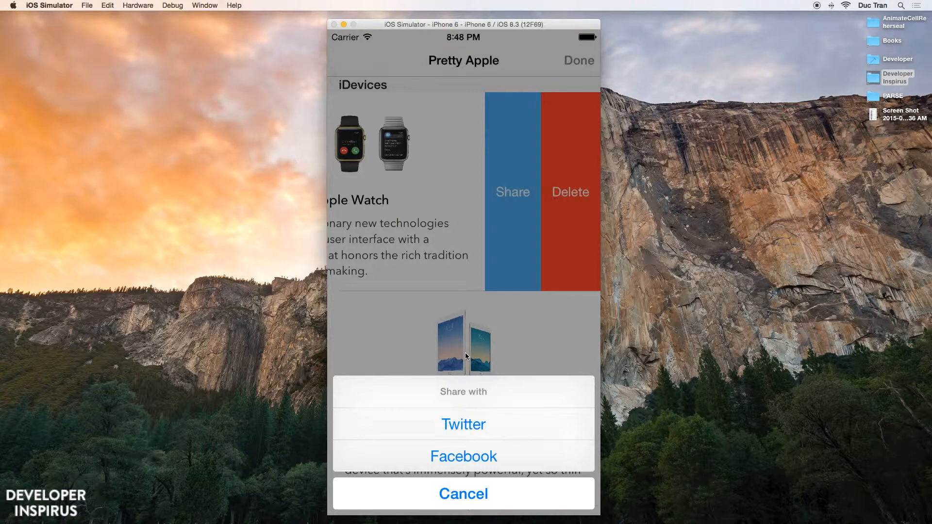
mouse_move(467, 425)
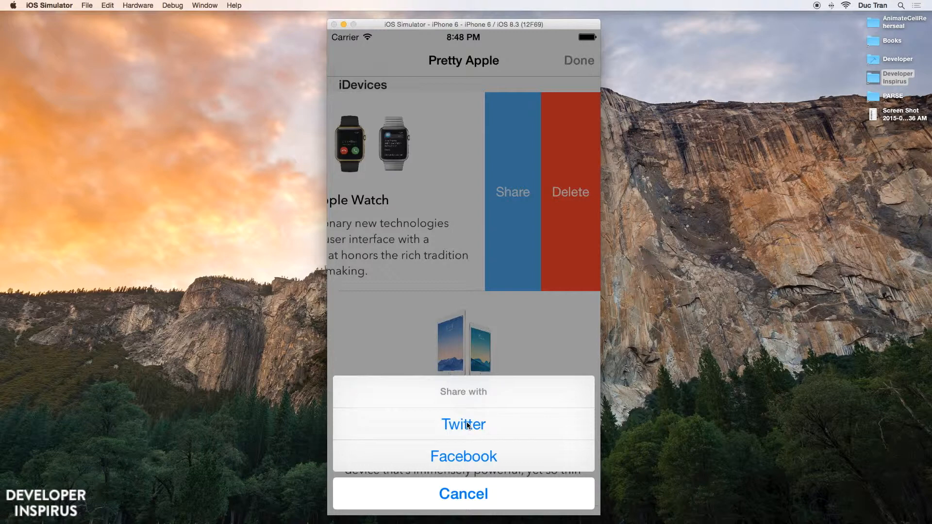
click(463, 493)
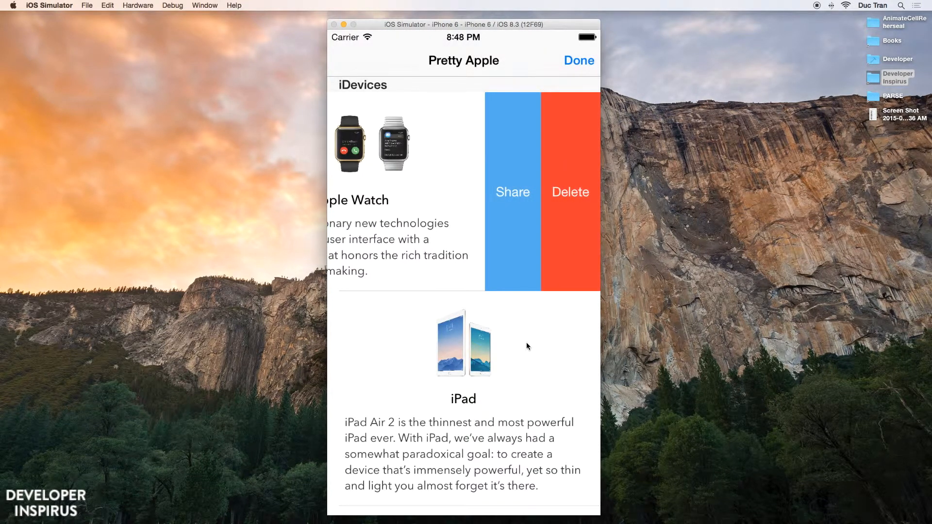
click(512, 191)
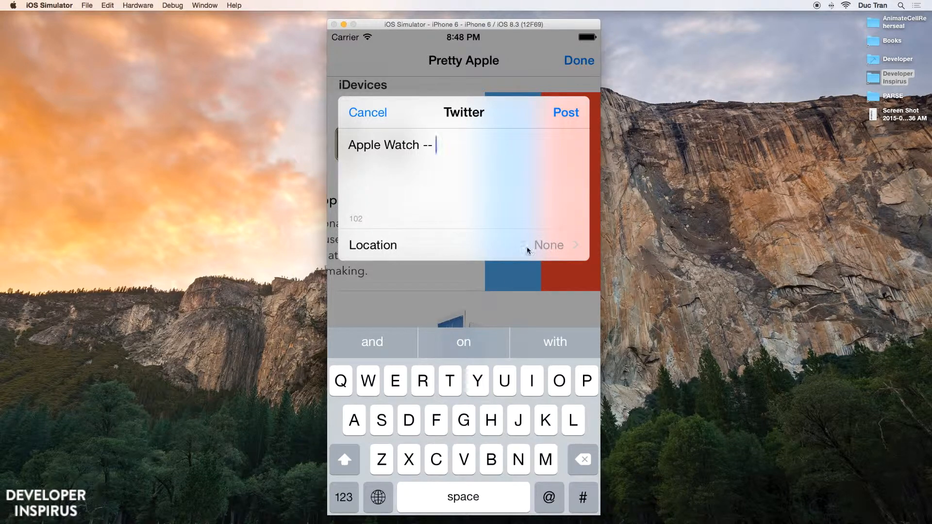
mouse_move(364, 125)
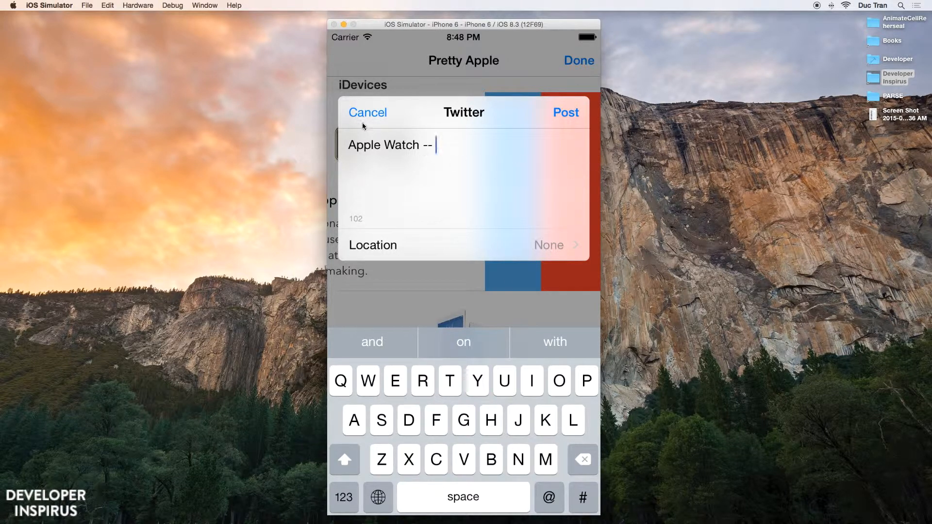
click(367, 112)
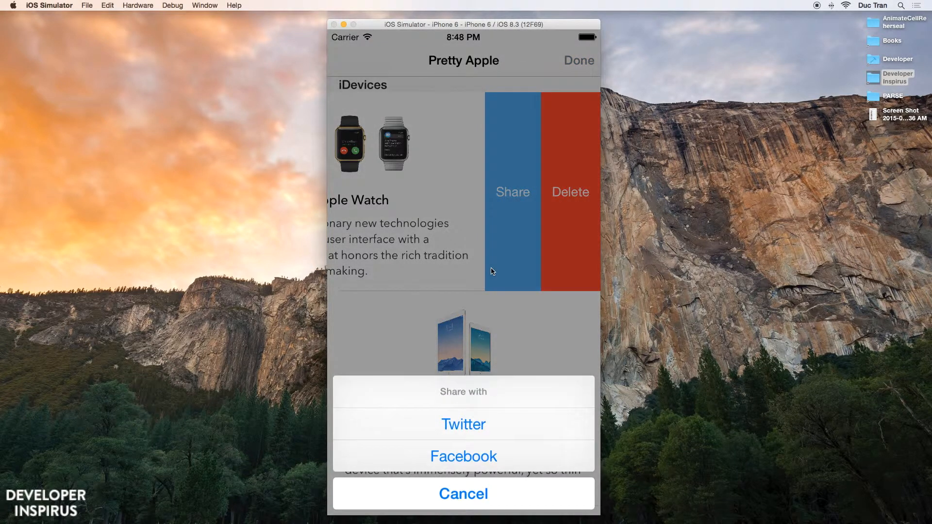
mouse_move(480, 425)
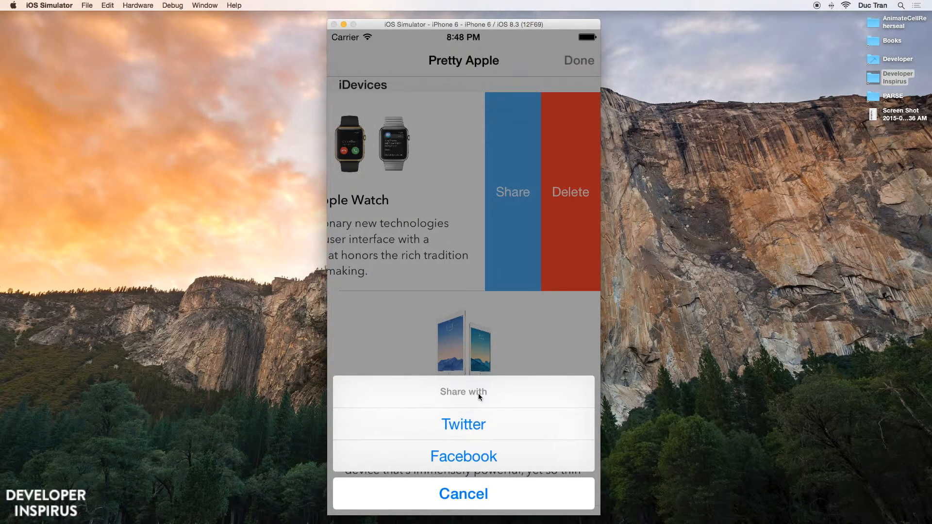
mouse_move(475, 462)
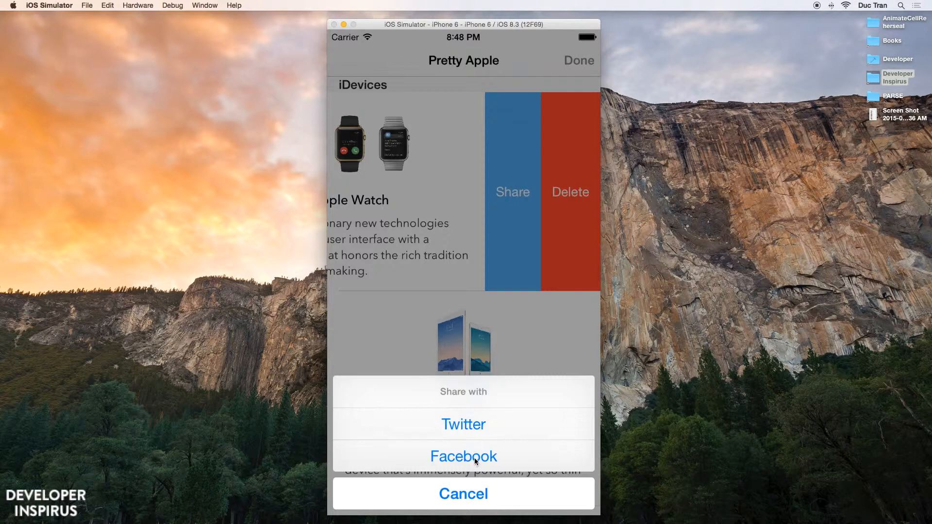
Step: Choose Facebook, dismiss the Facebook Unavailable alert, and hide the row's Share and Delete actions
click(463, 456)
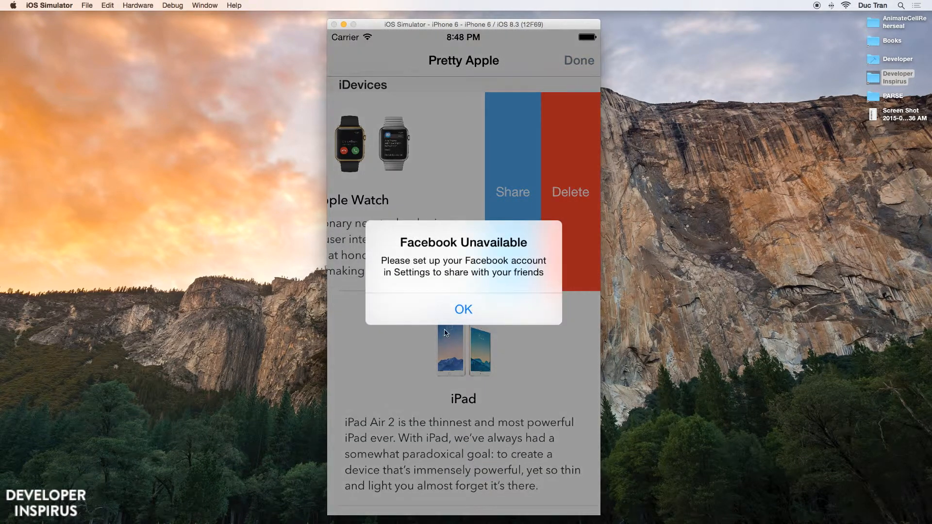
mouse_move(448, 329)
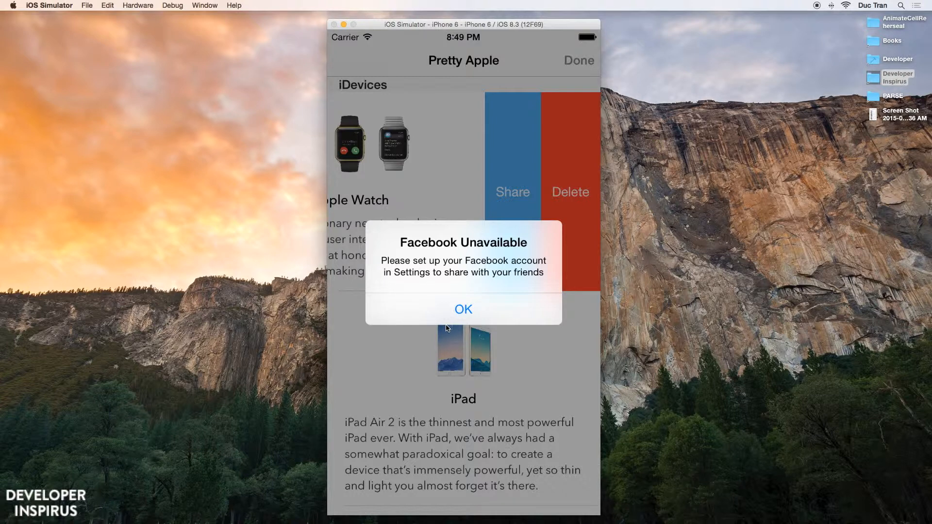
mouse_move(451, 309)
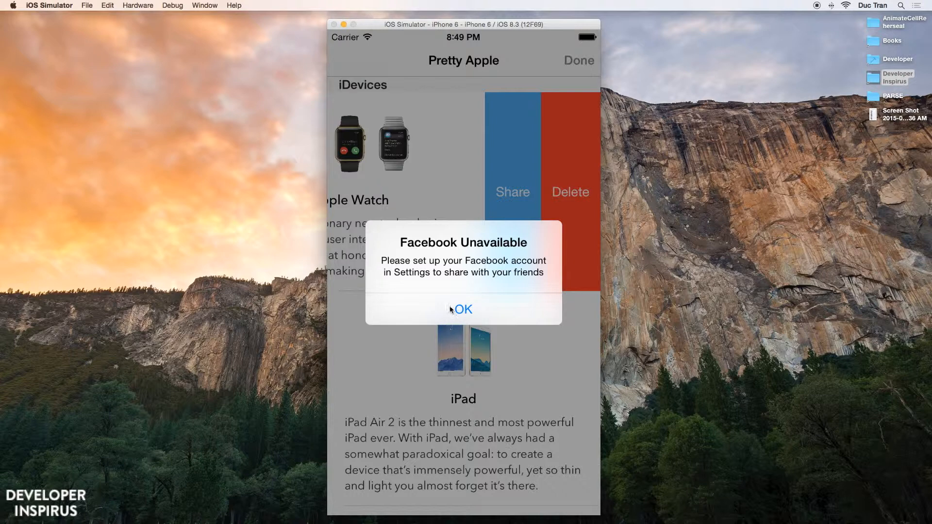
click(463, 308)
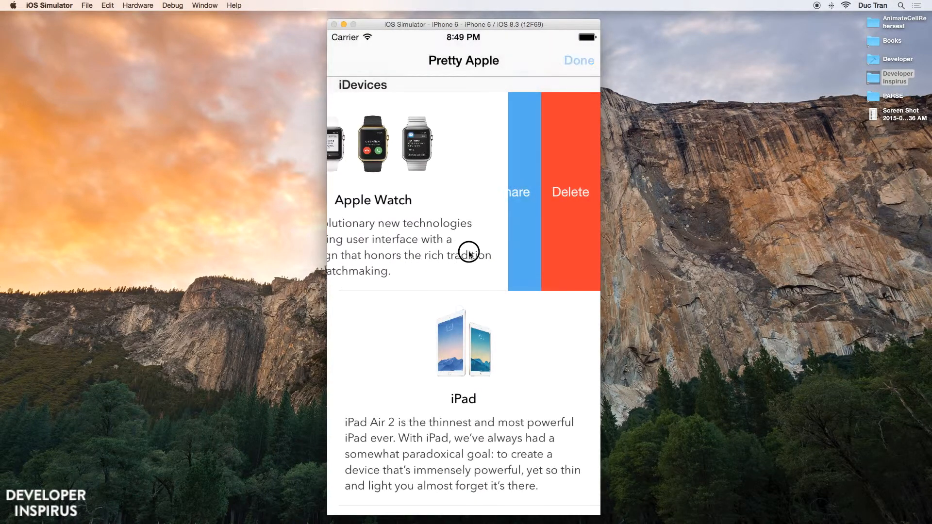
click(578, 60)
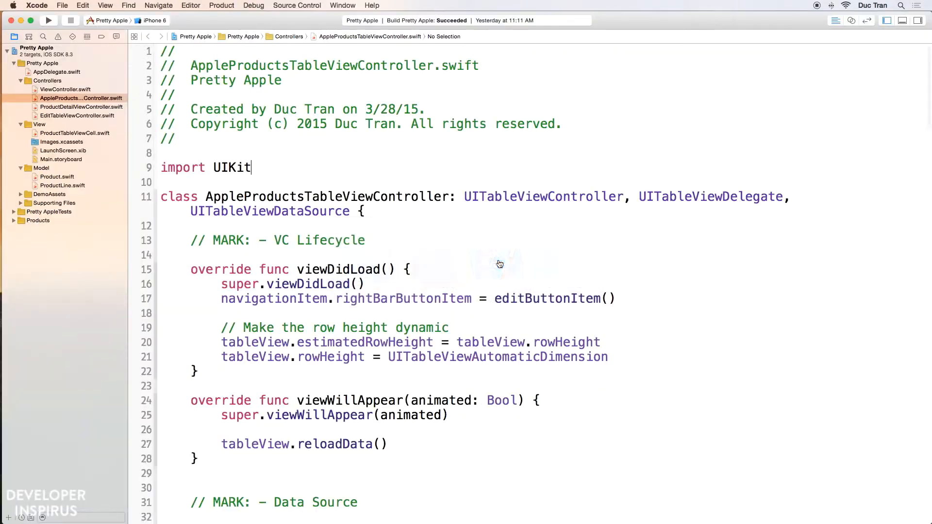
click(365, 240)
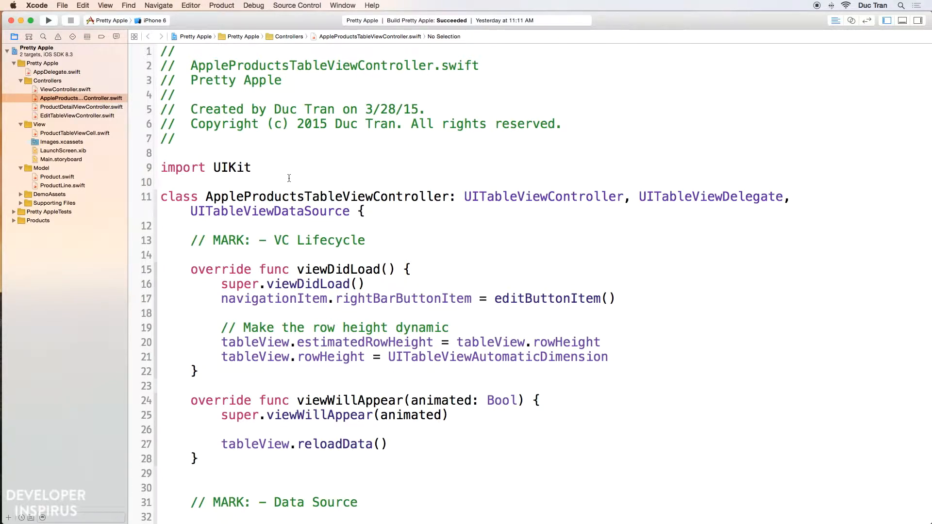
click(163, 181)
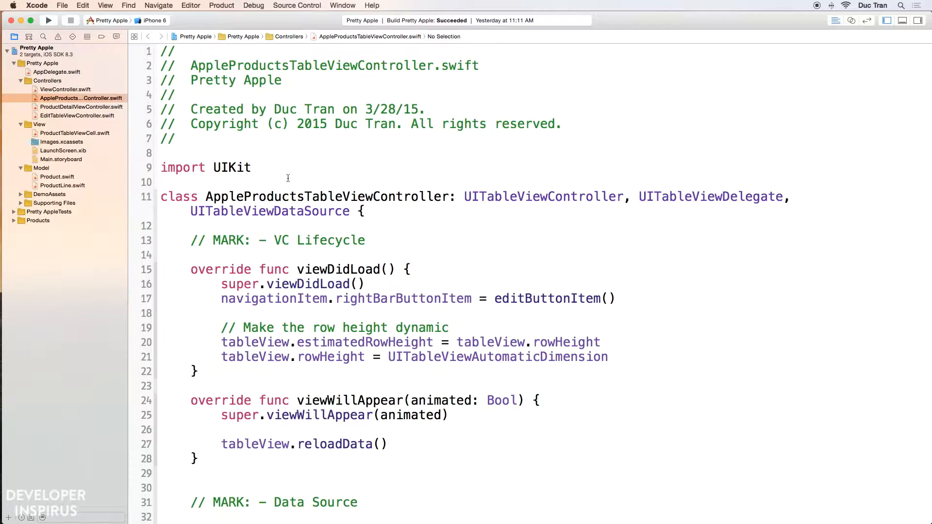
click(160, 182)
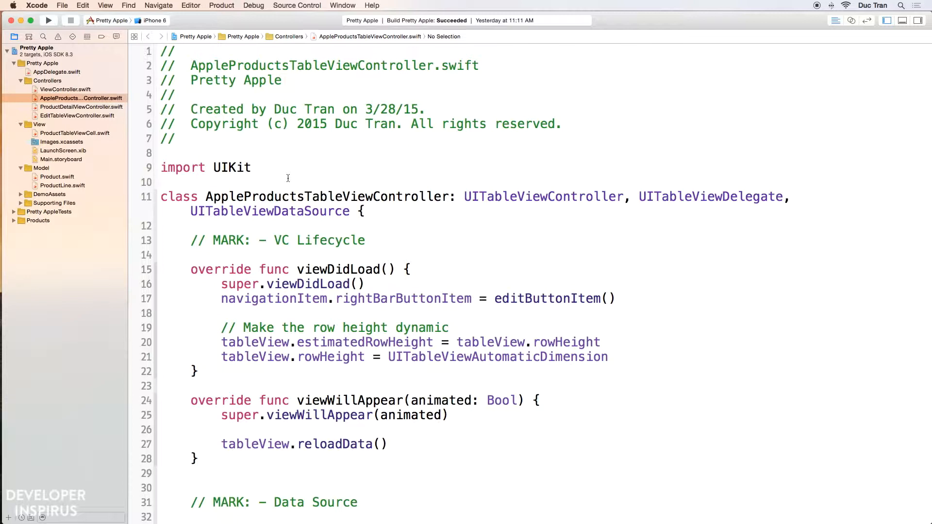
click(162, 181)
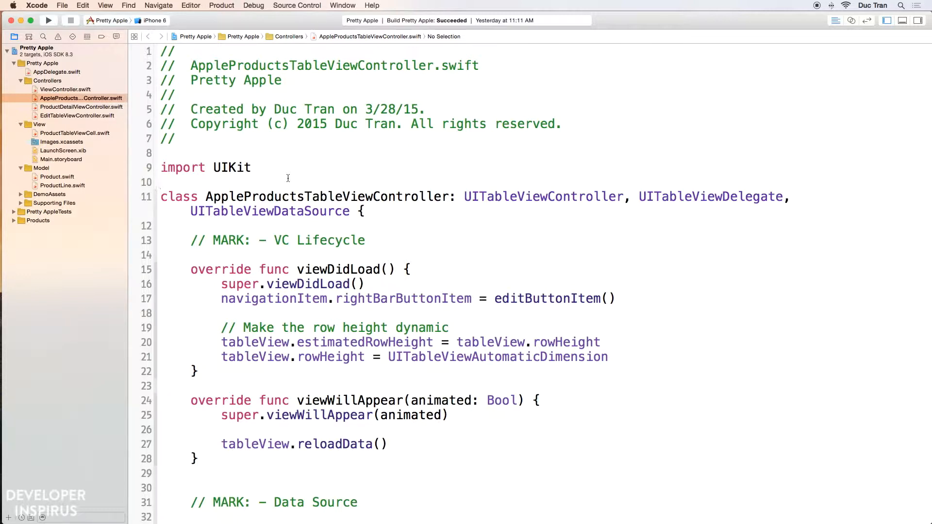
click(162, 181)
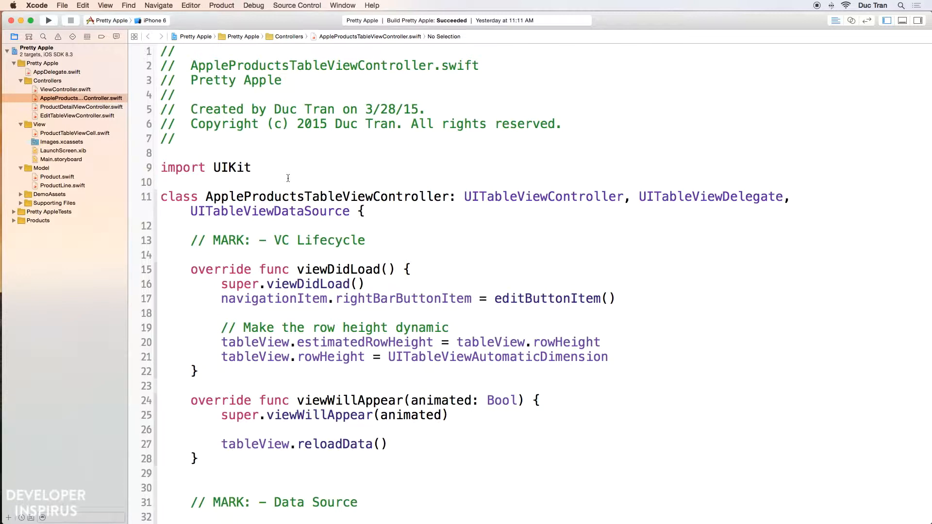
click(161, 181)
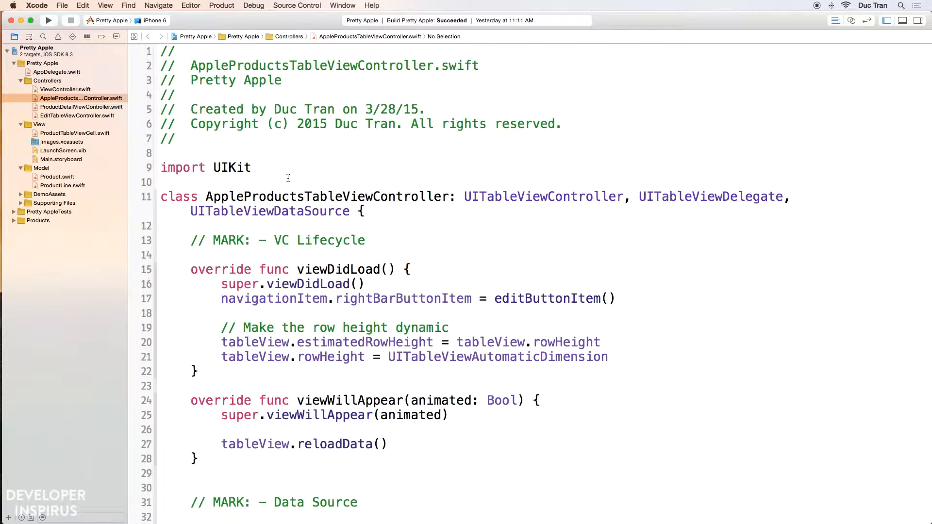
Step: Add 'import Social' beneath the UIKit import in AppleProductsTableViewController.swift
text(import Social)
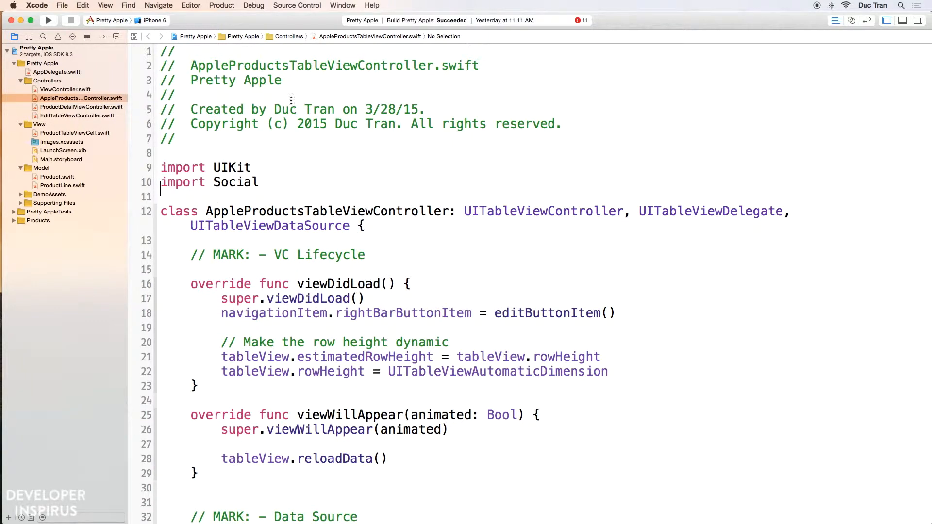
double_click(334, 65)
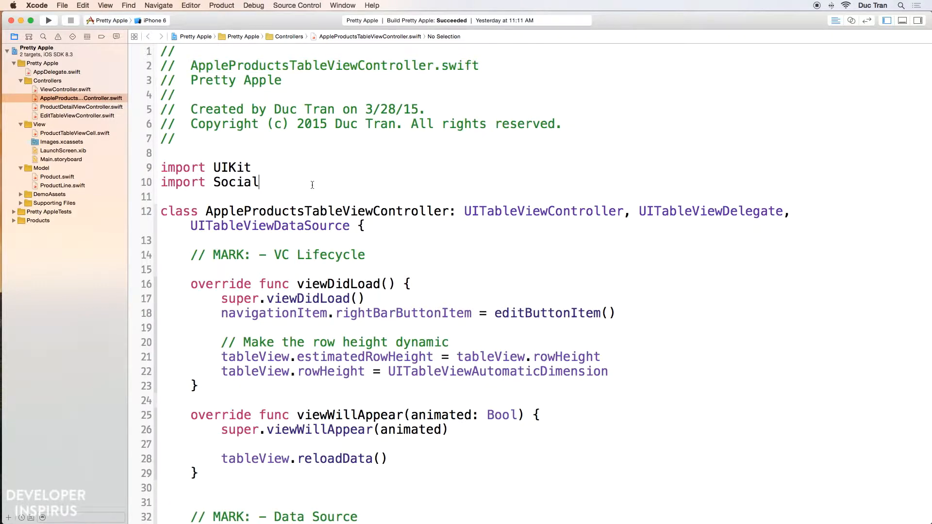
mouse_move(321, 182)
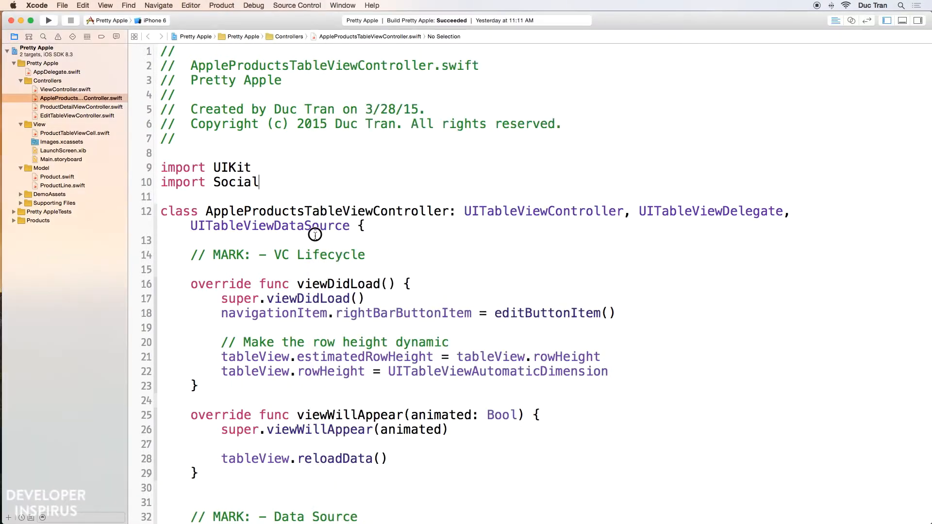
Step: Insert a '// MARK: - Table View Cell Action' comment above the Helper Method mark at the file's end
scroll(down, 3)
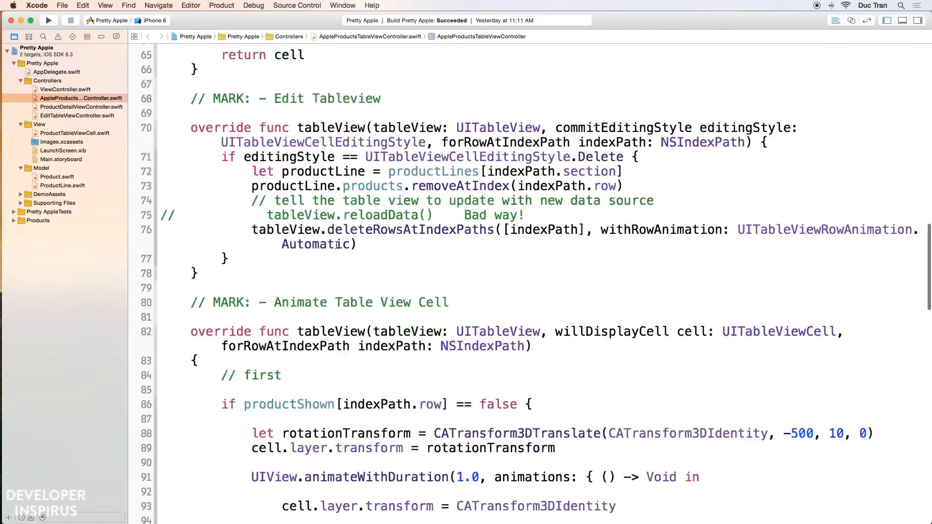
scroll(down, 3)
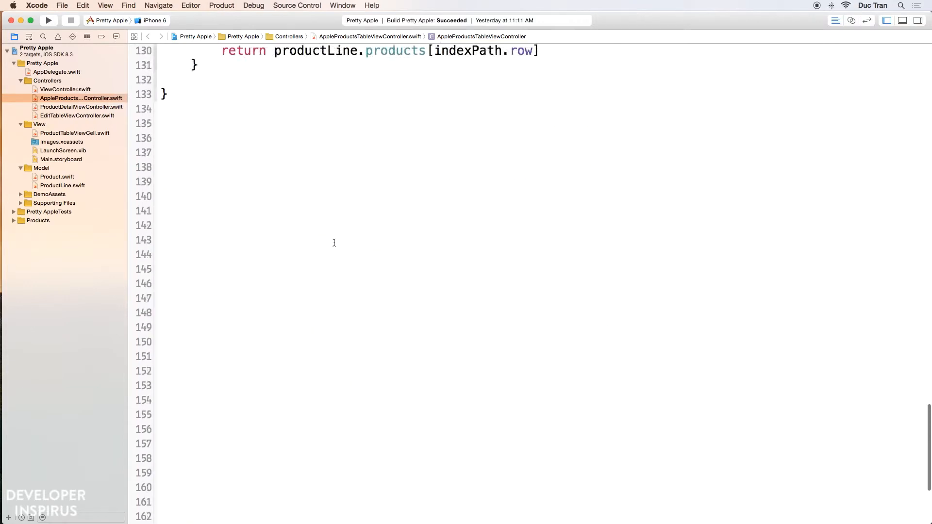
scroll(up, 3)
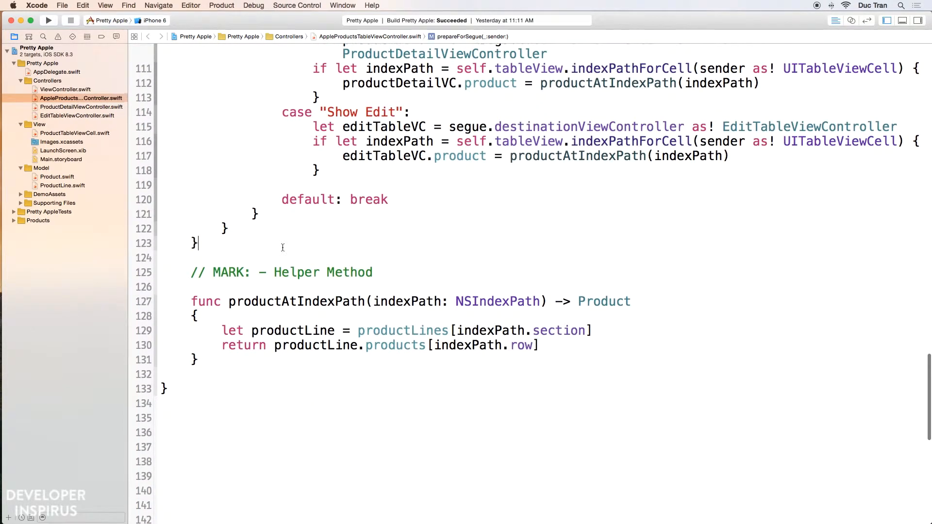
scroll(down, 3)
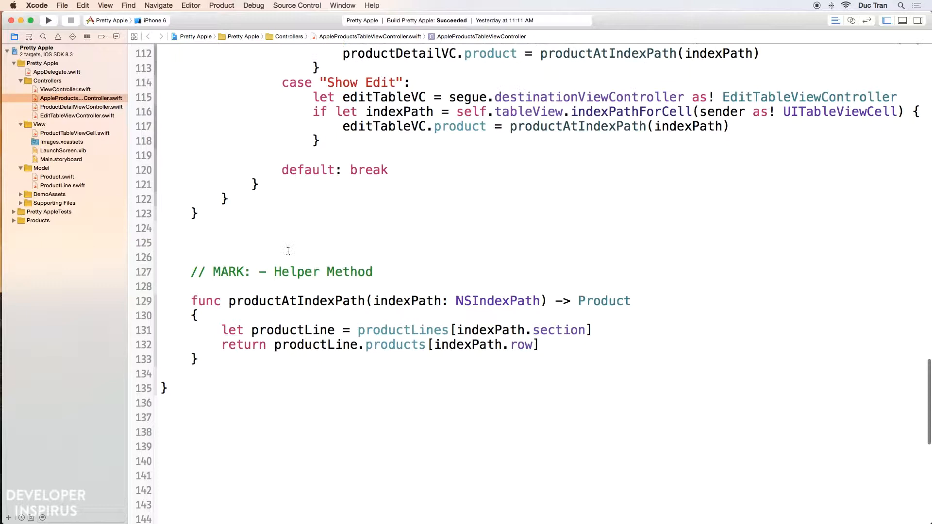
scroll(down, 3)
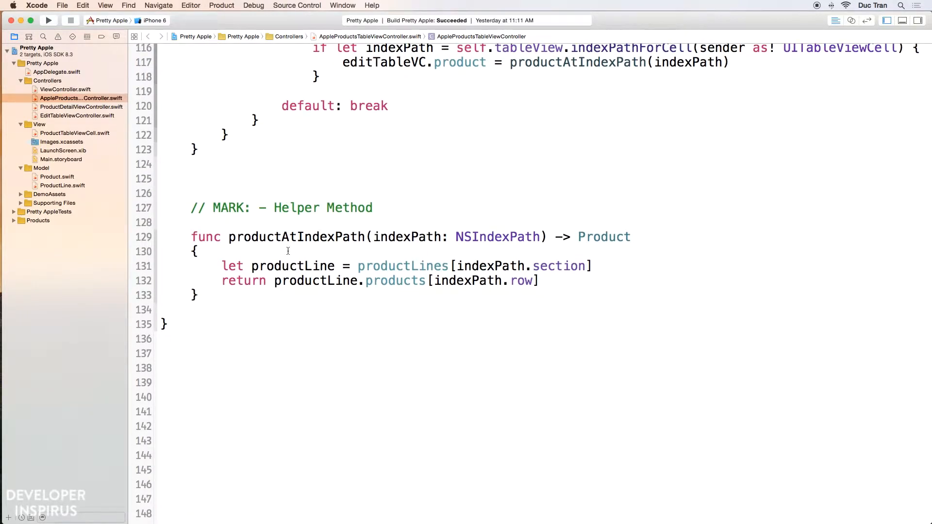
click(192, 178)
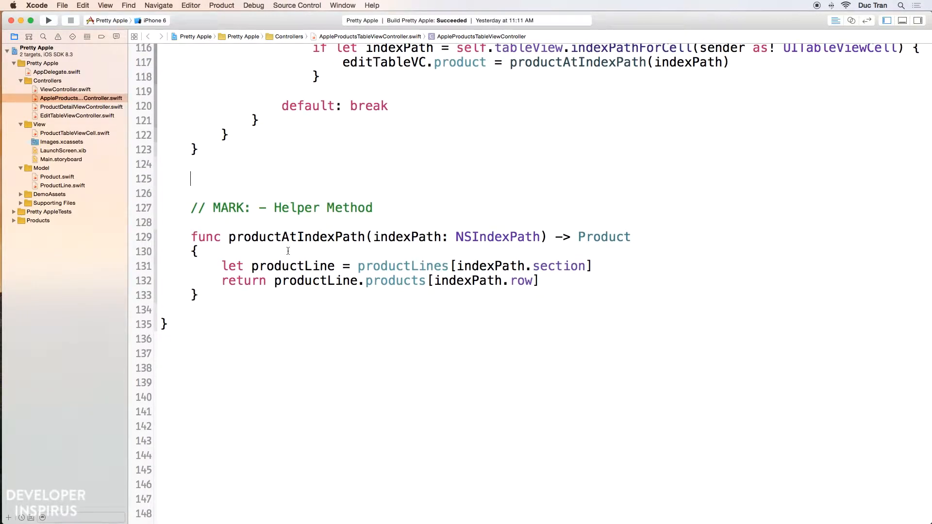
text(// MARK: - Table View)
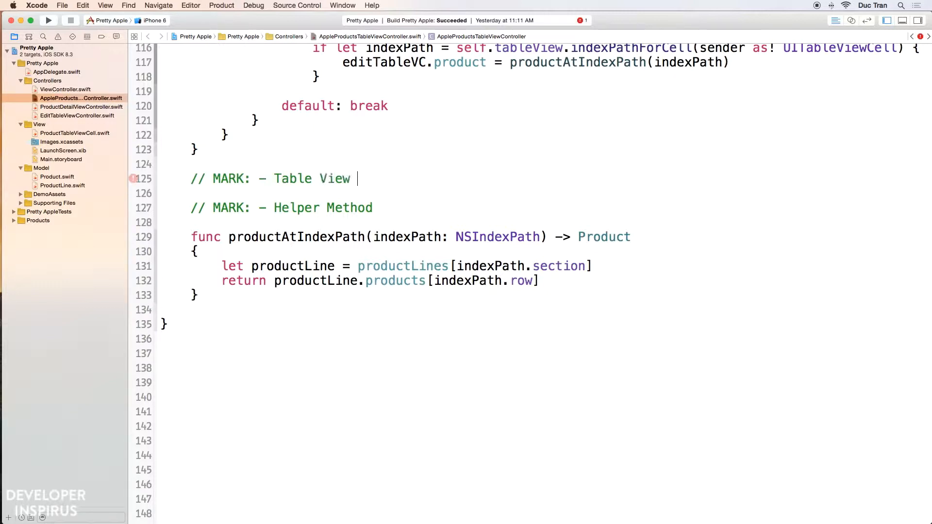
text(Cell Action)
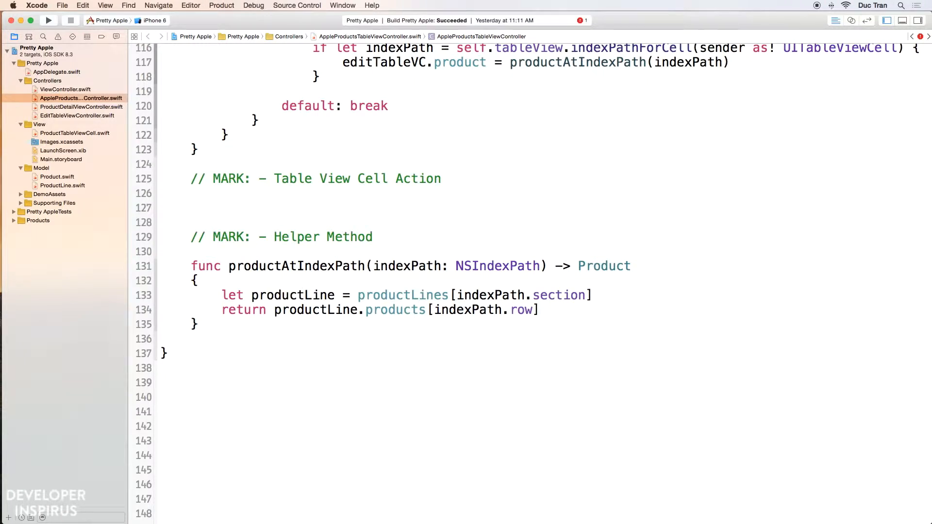
Step: Switch to the running app and bring up the Apple Watch row's Share with sheet offering Twitter and Facebook
click(49, 19)
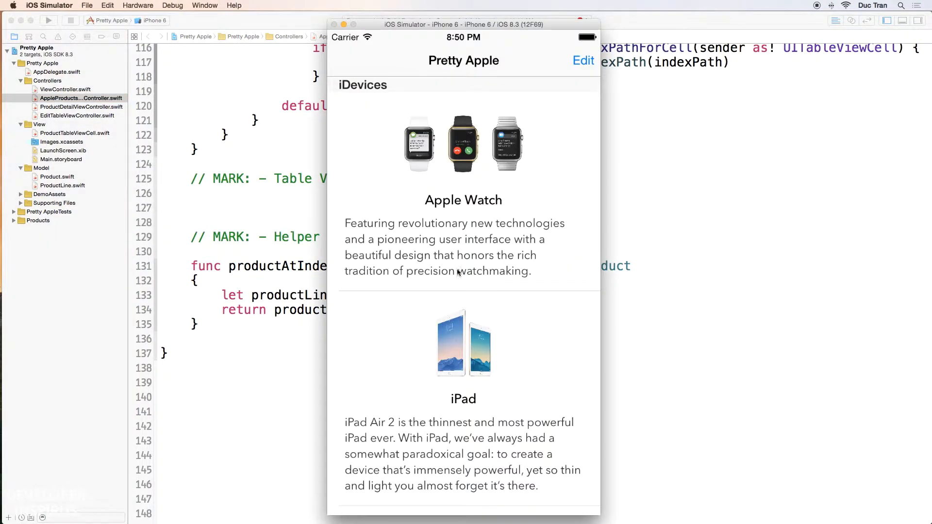
mouse_move(532, 254)
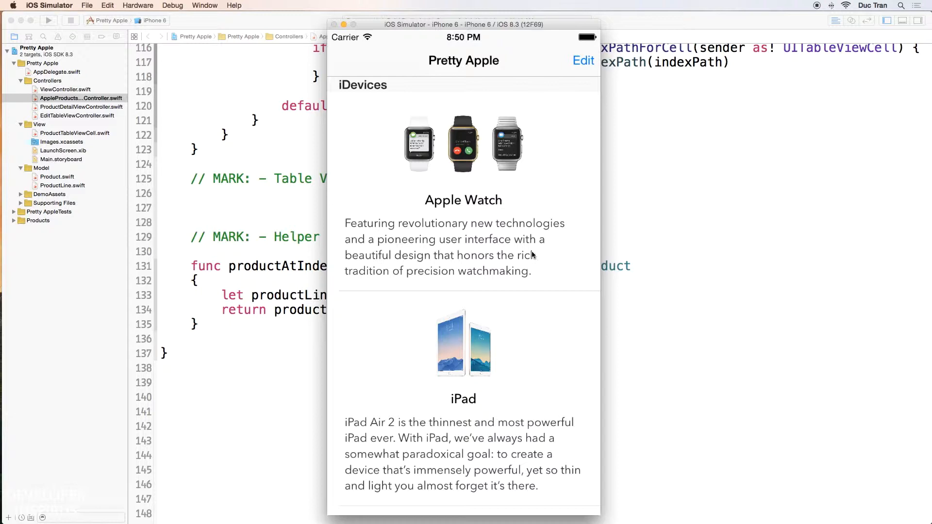
mouse_move(562, 239)
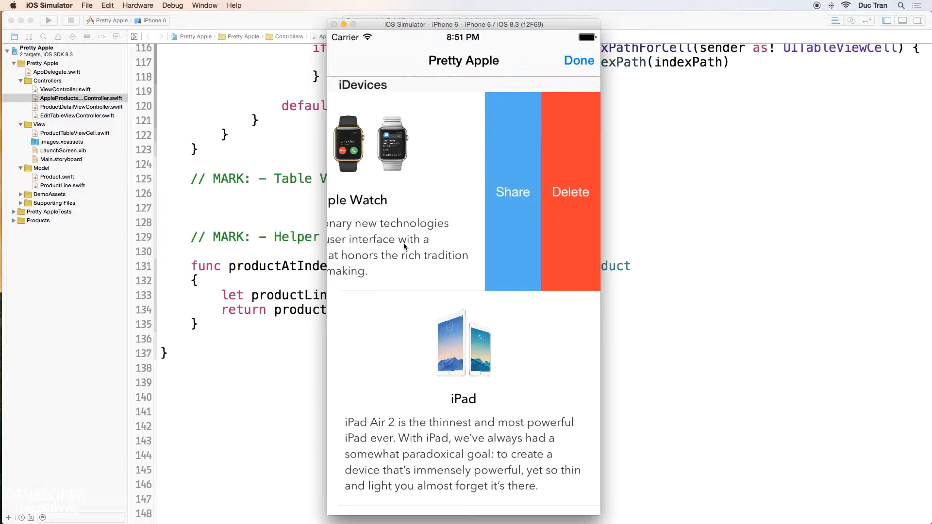
mouse_move(439, 239)
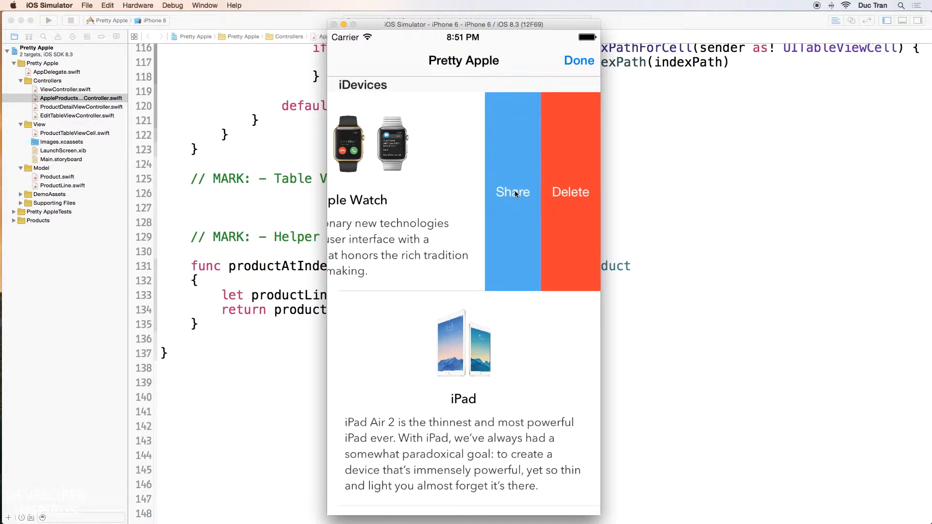
click(512, 191)
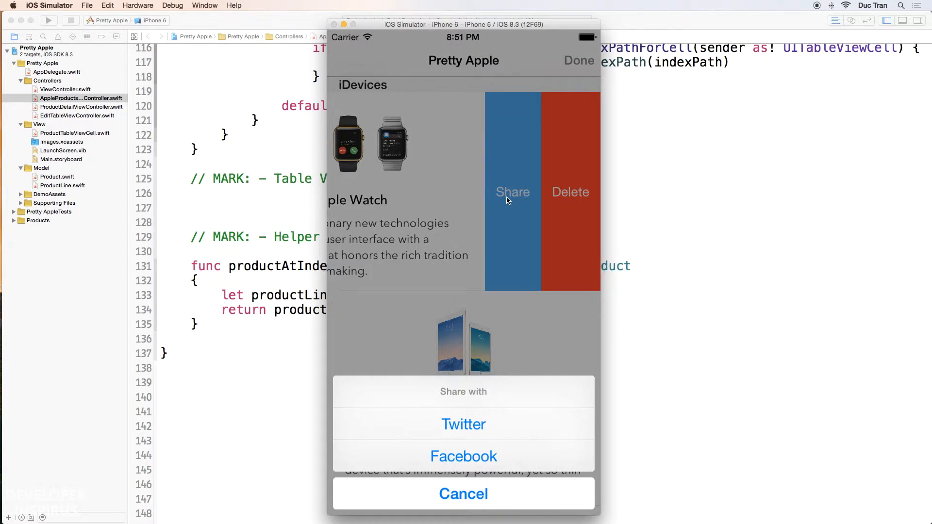
mouse_move(494, 261)
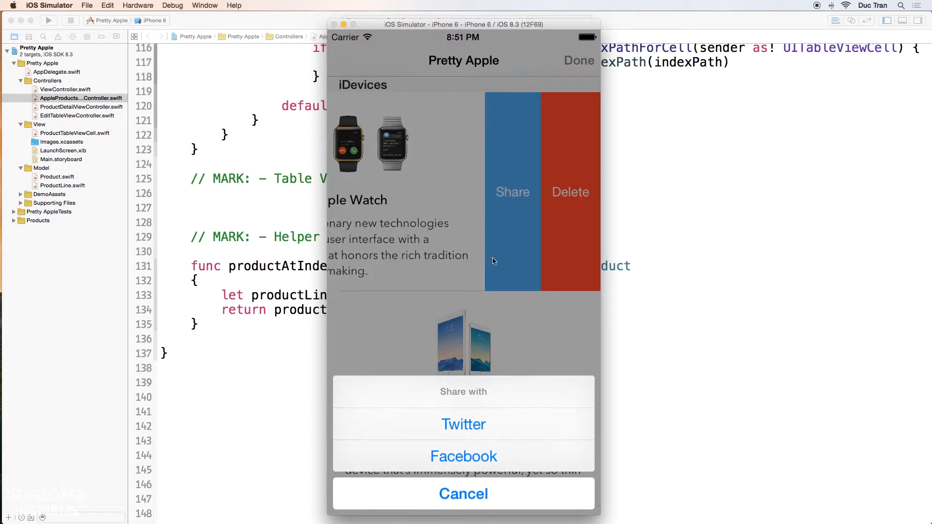
mouse_move(465, 436)
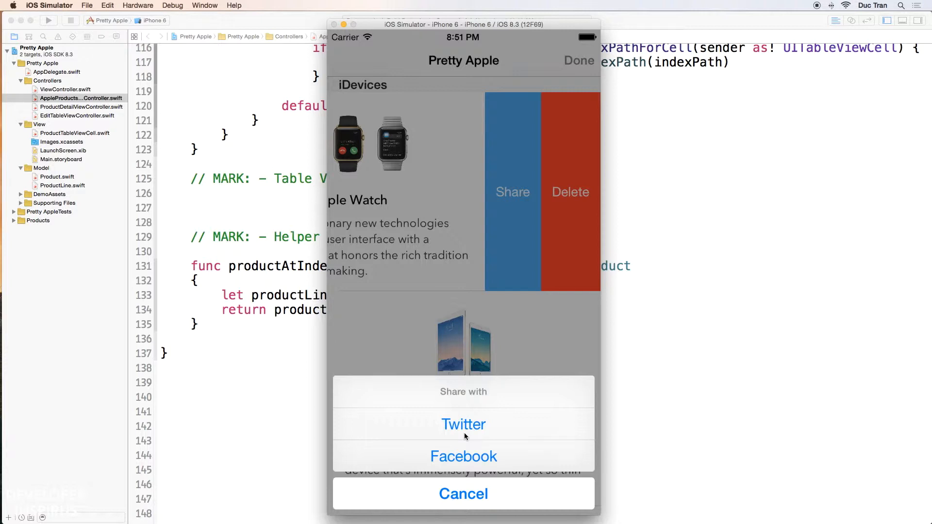
mouse_move(529, 377)
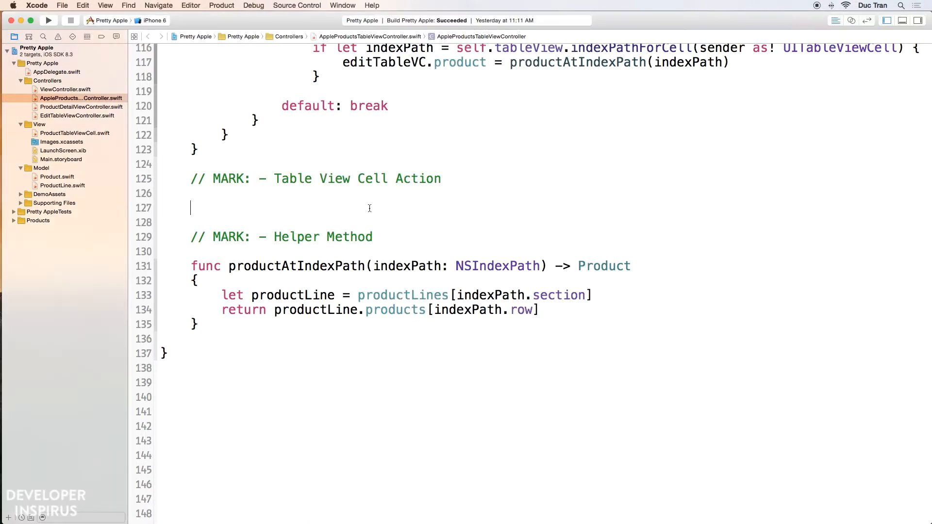
mouse_move(375, 205)
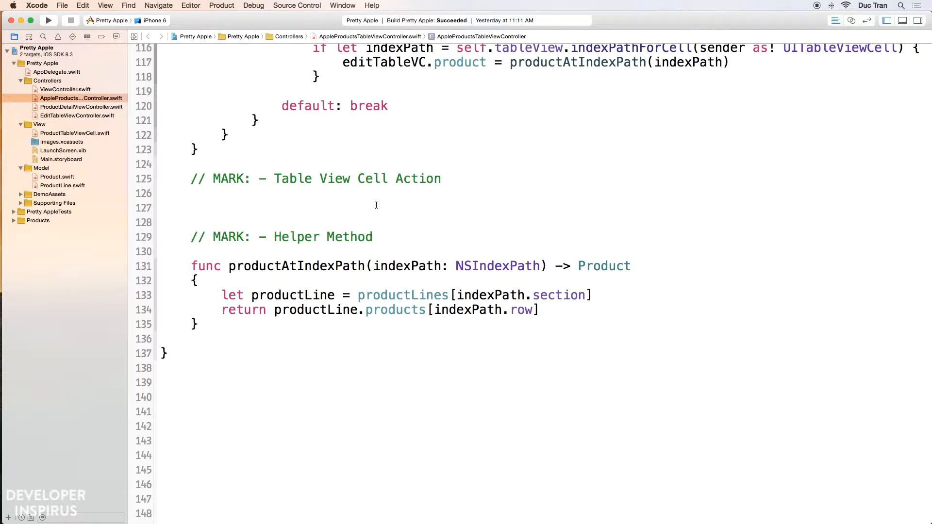
Step: Stub an empty override of tableView(_:editActionsForRowAtIndexPath:) returning [AnyObject]? from autocomplete
text(tableView)
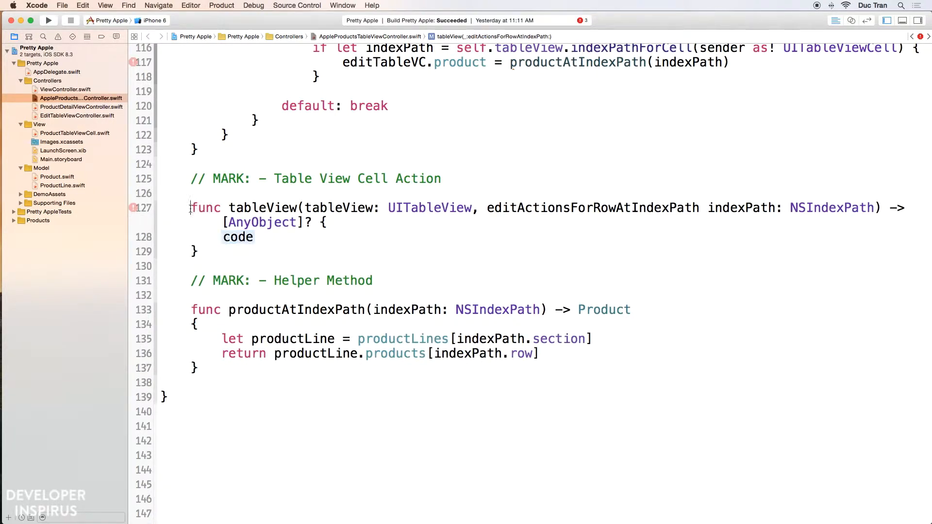
text(override)
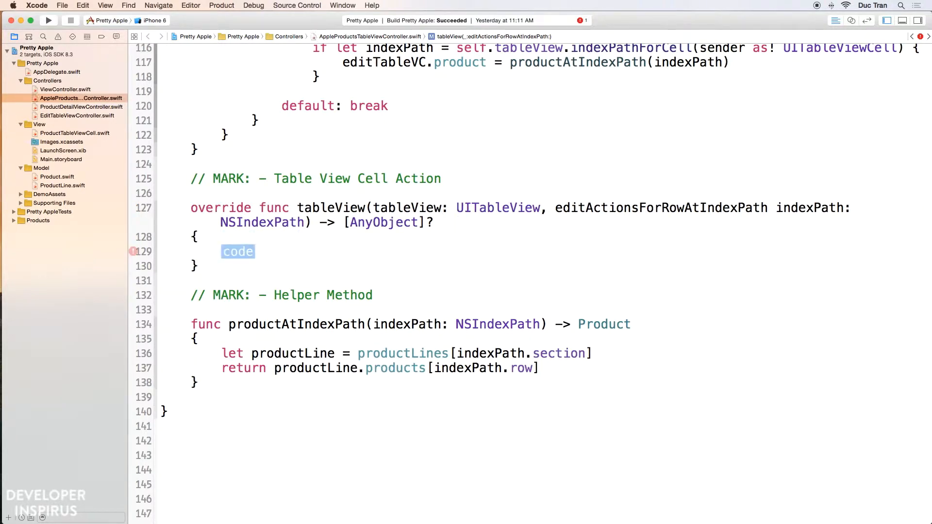
key(delete)
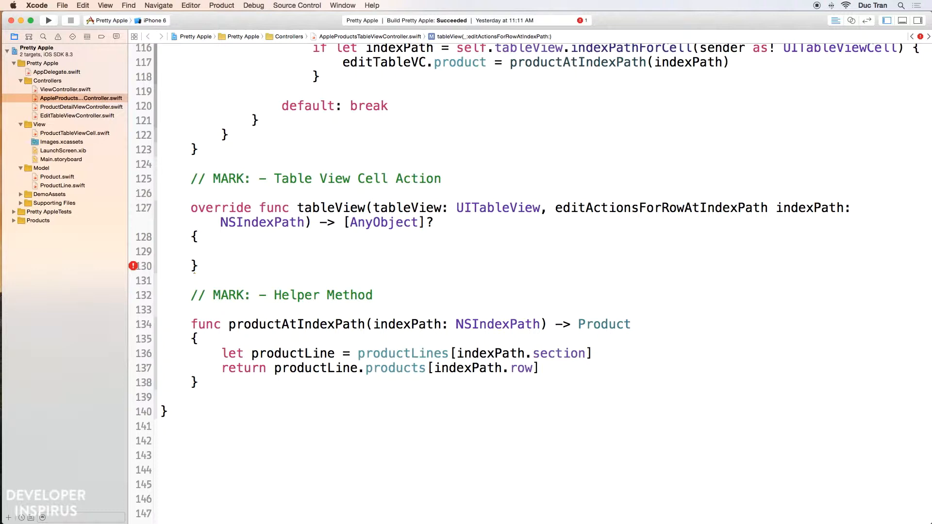
click(221, 250)
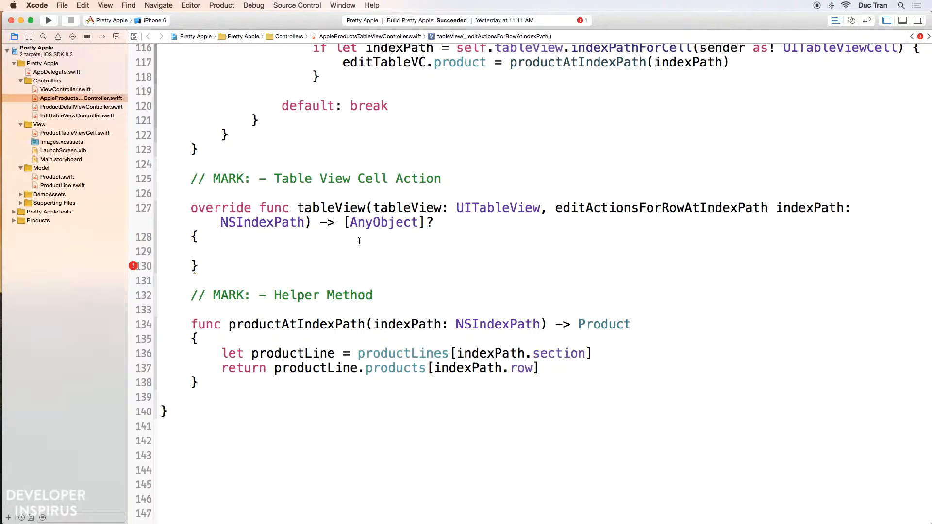
mouse_move(362, 246)
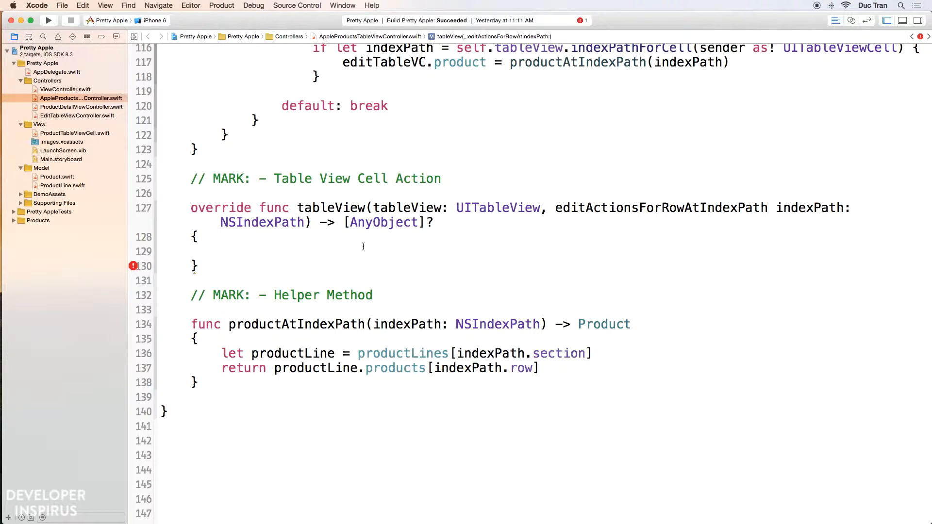
click(220, 252)
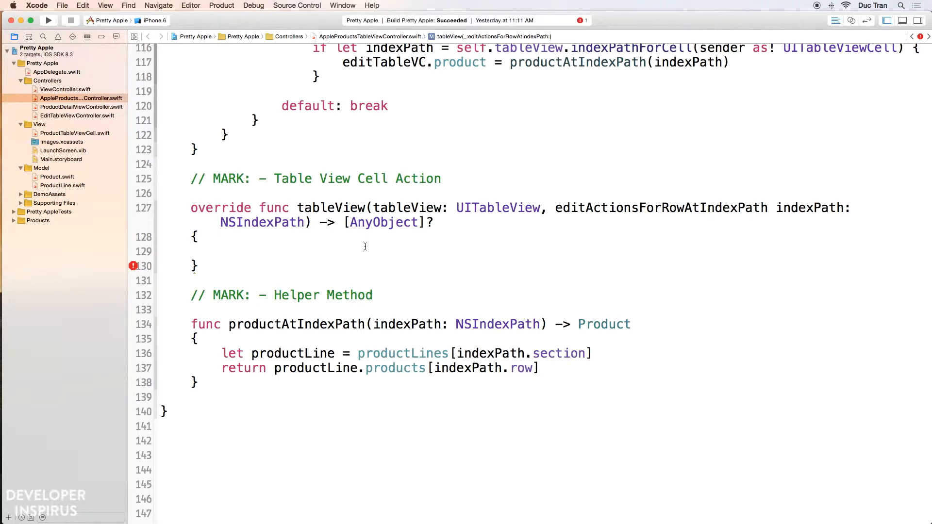
Step: Declare a product constant fetching the products entry for the tapped indexPath row
click(221, 251)
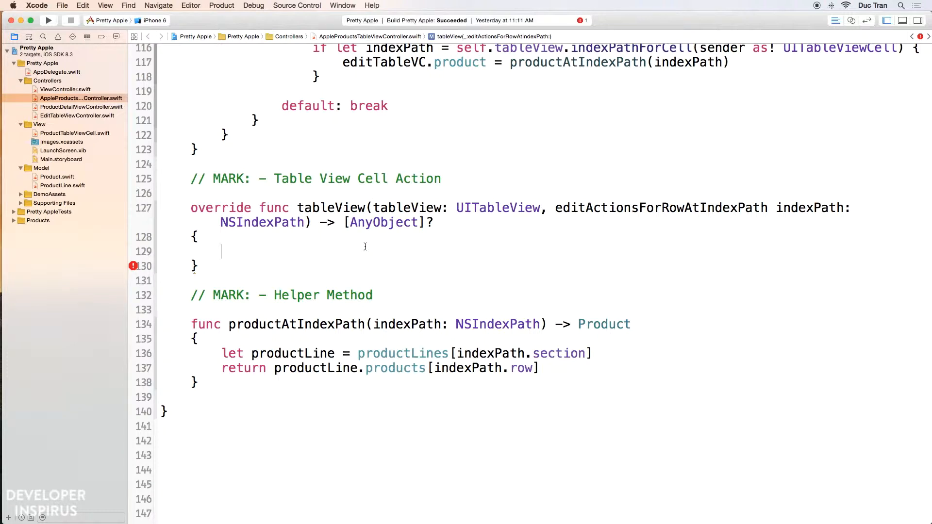
text(let product = productLines[indexPath.section)
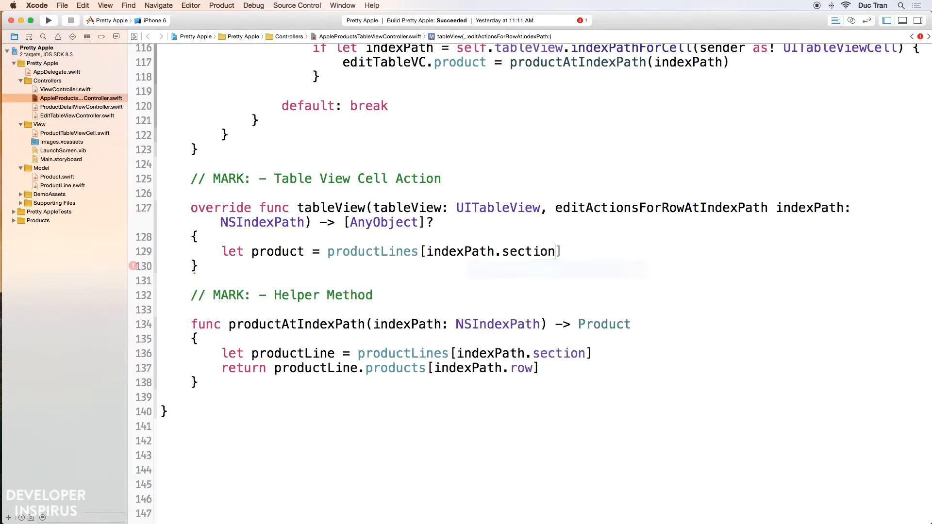
click(480, 251)
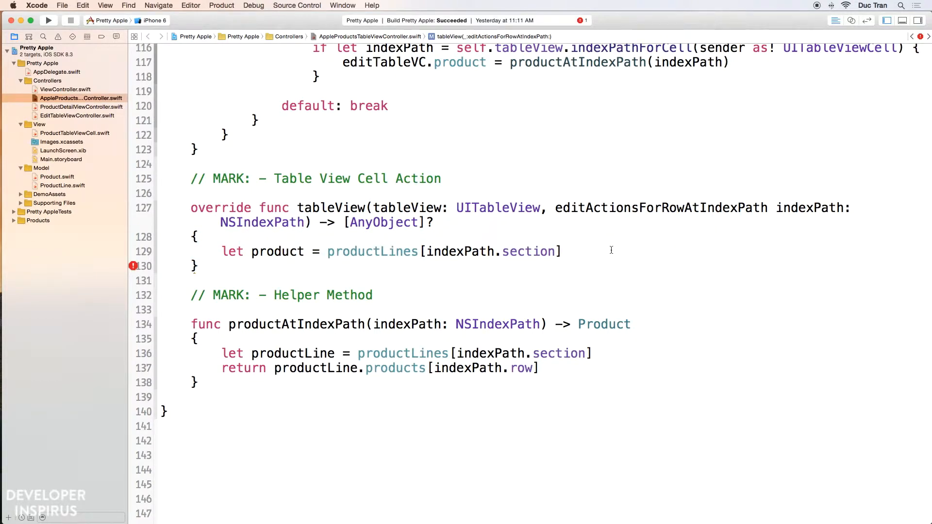
text(.products[)
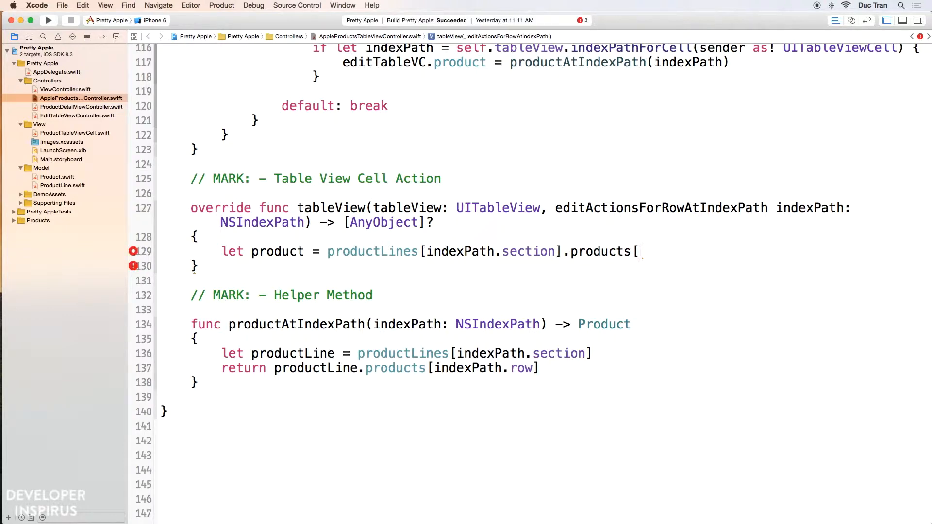
text(indexPath.row])
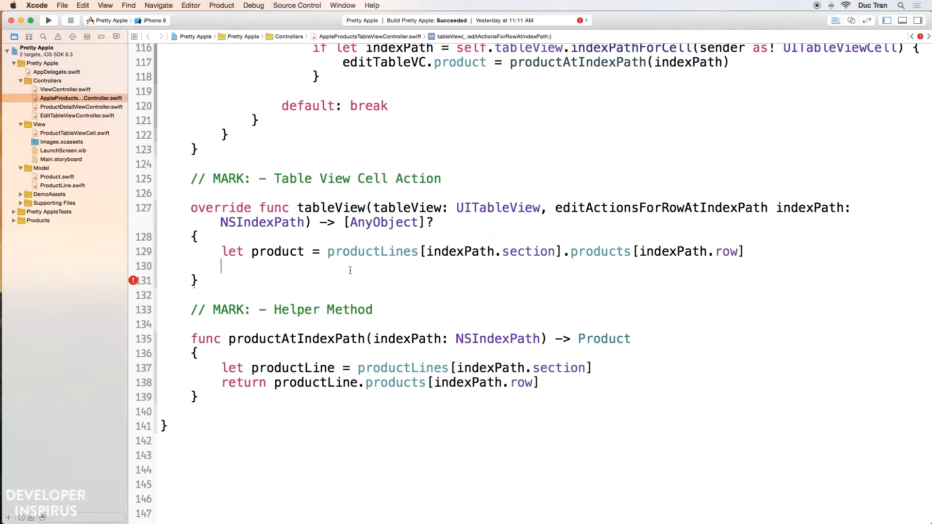
Step: Store the product's title in 'let productTitle = product.title'
text(let prod)
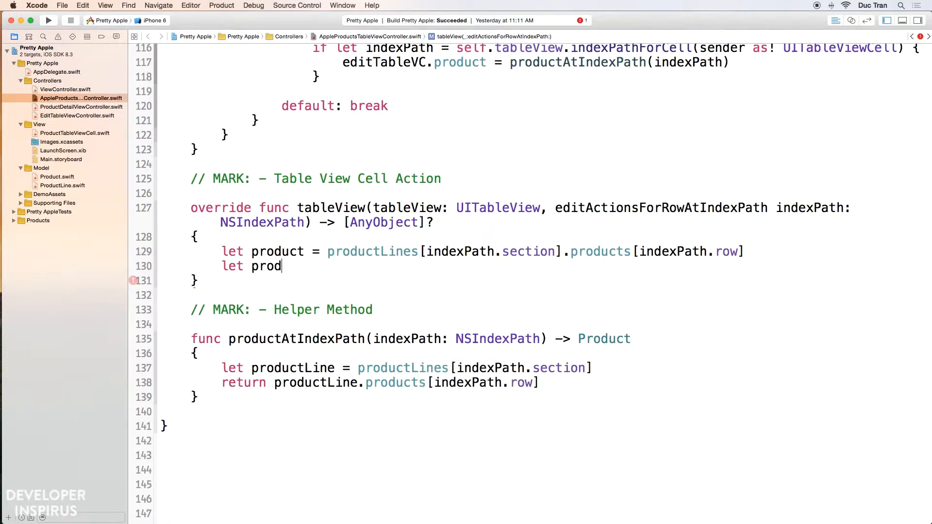
text(uctT)
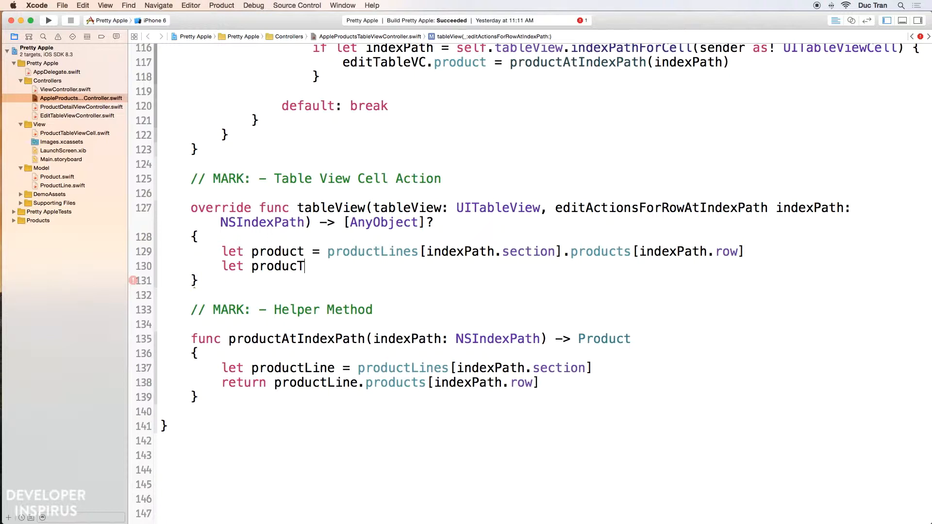
text(i)
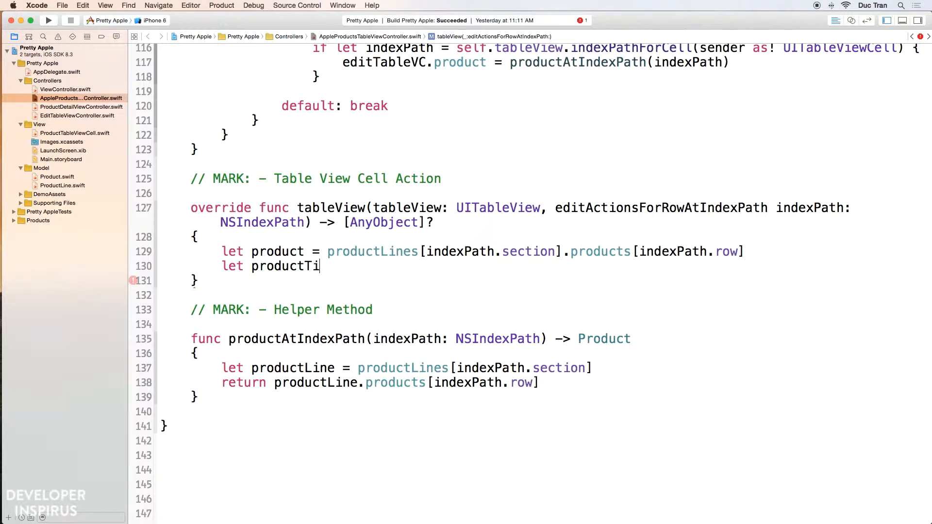
text(tle =)
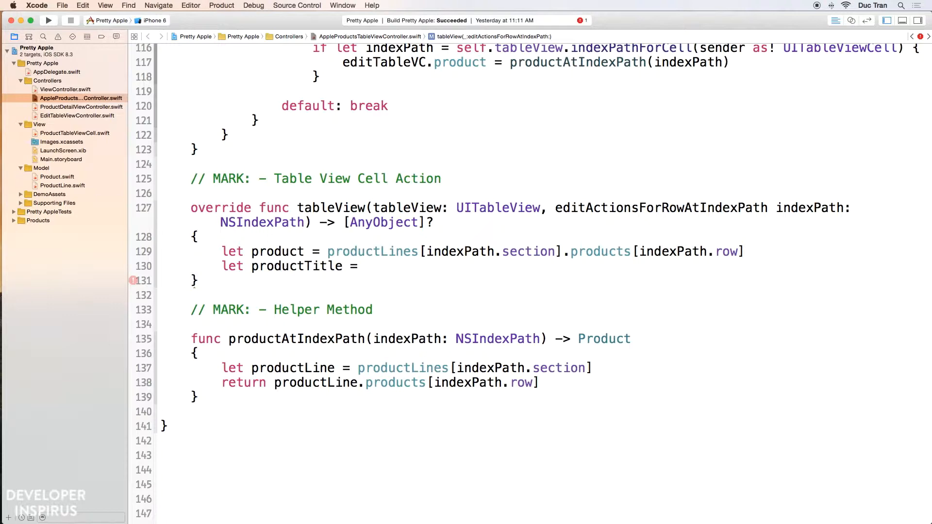
text(product.title)
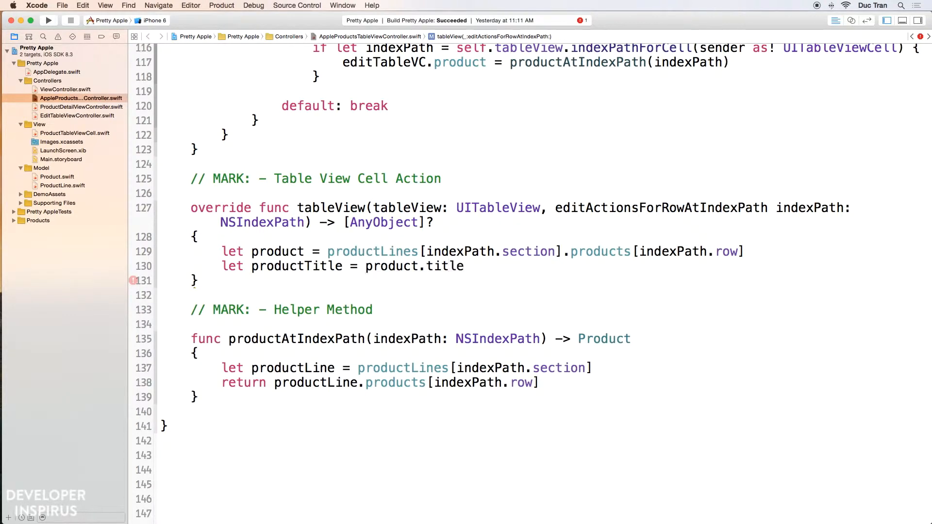
key(return)
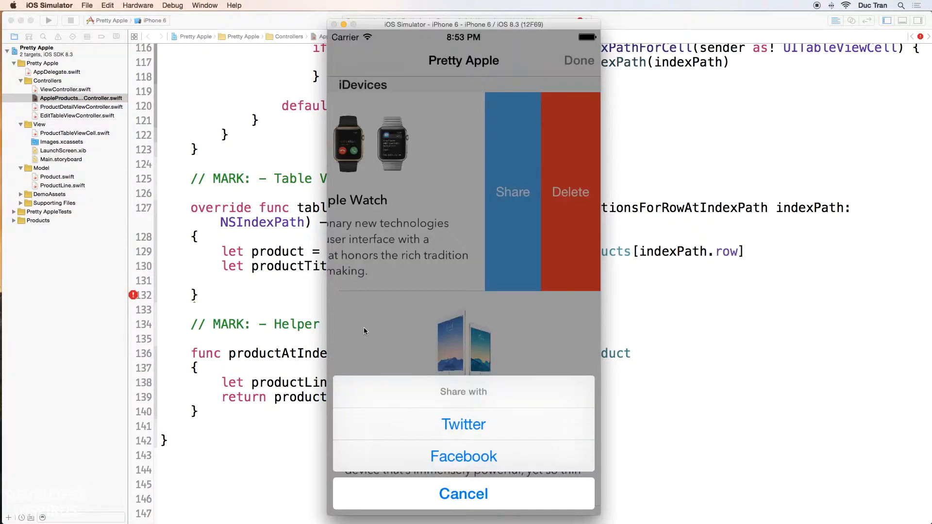
mouse_move(455, 424)
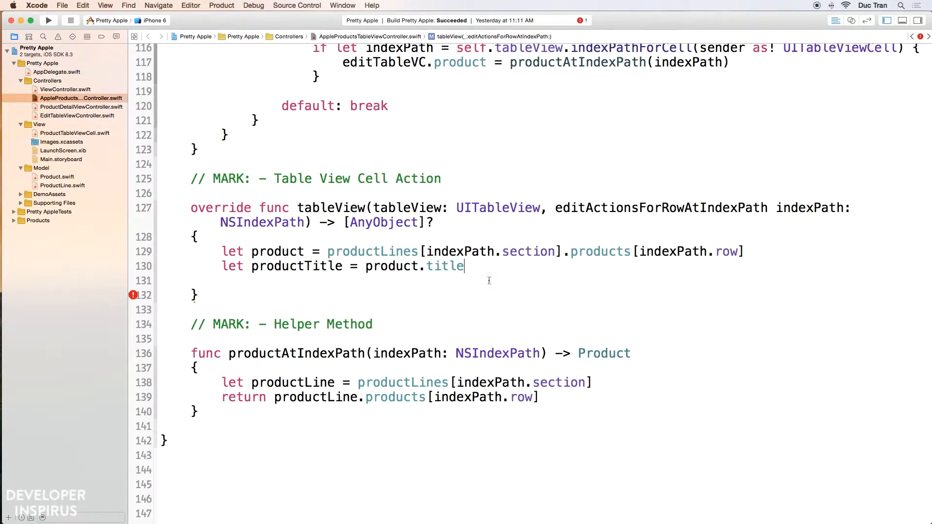
Step: Add initialText interpolating the product and 'let image = product.image' constants
key(Return)
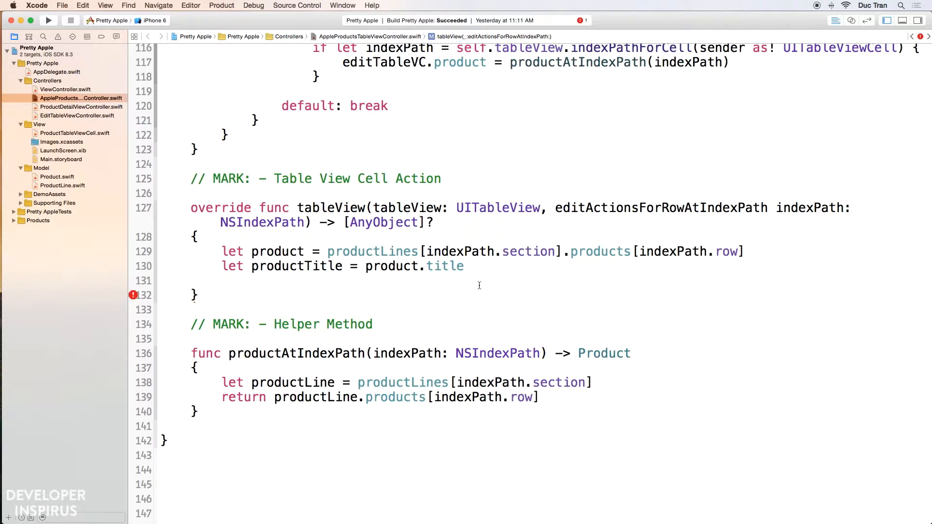
click(223, 280)
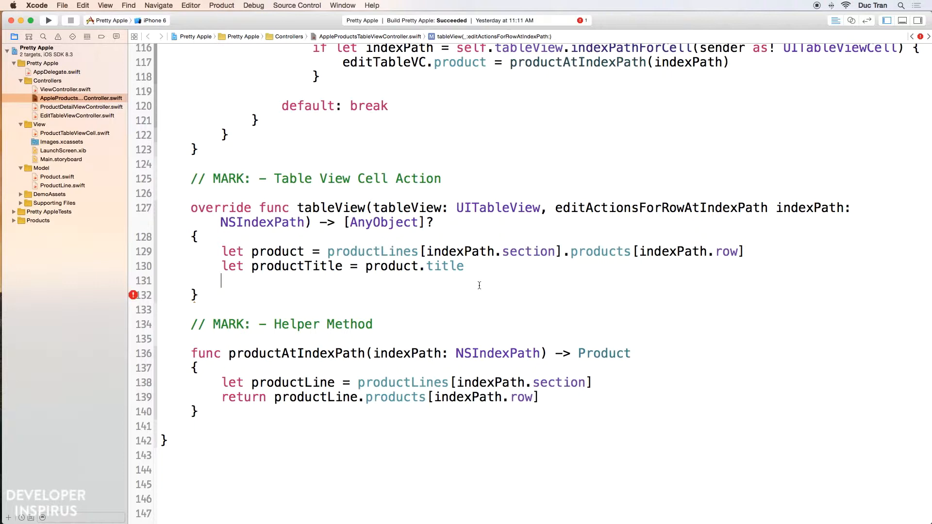
text(let init)
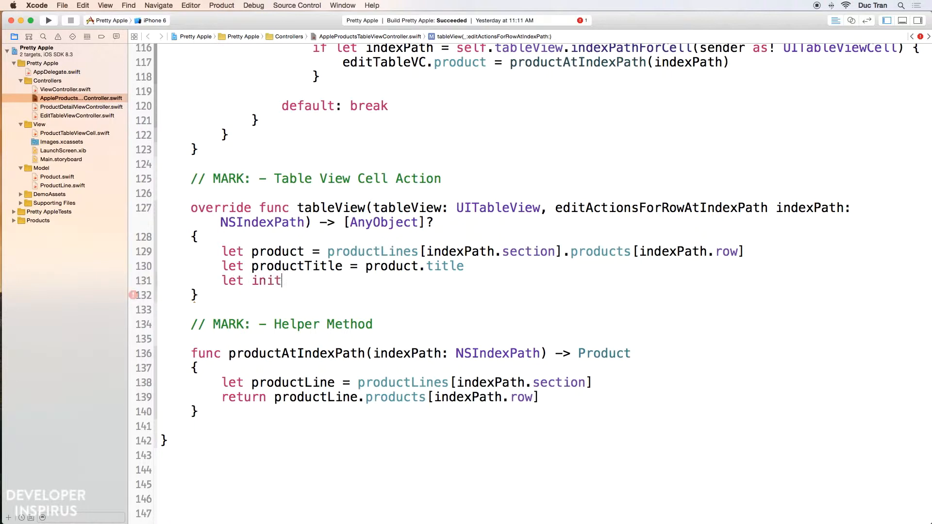
text(ialText =)
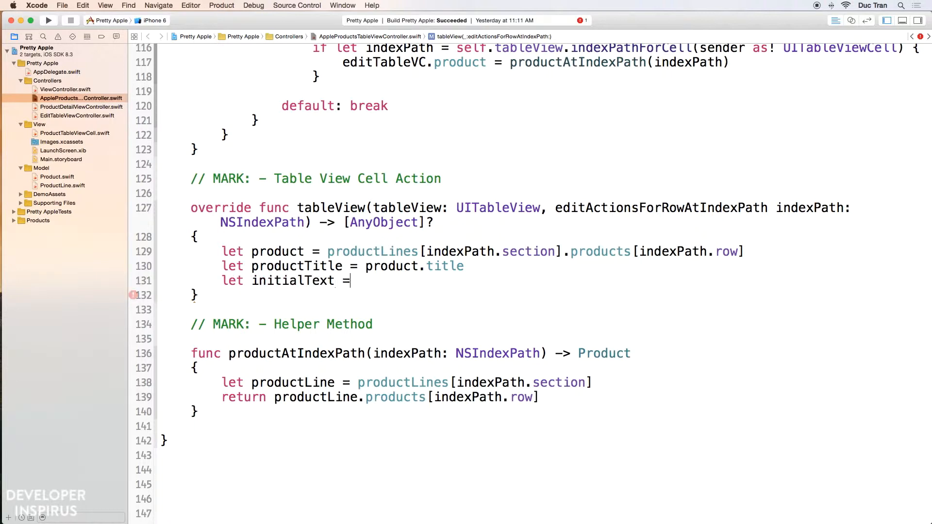
text("\()
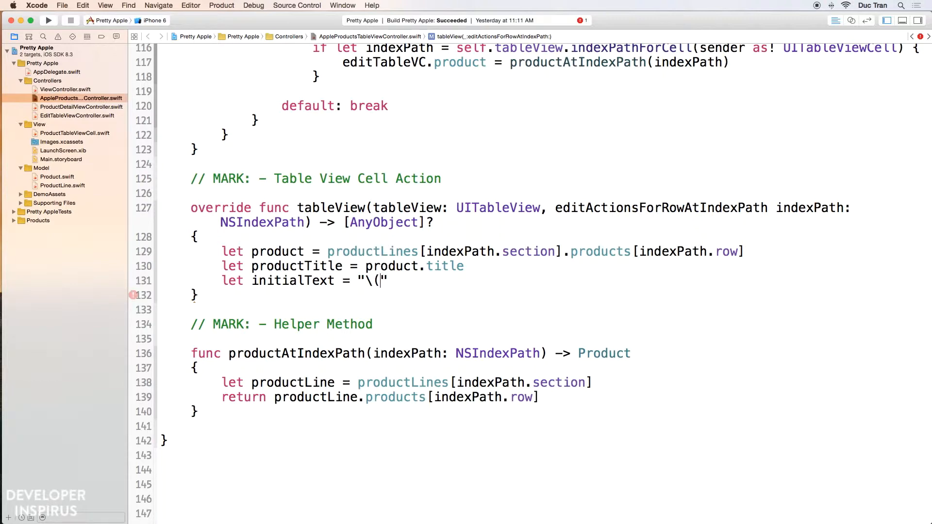
text(product))
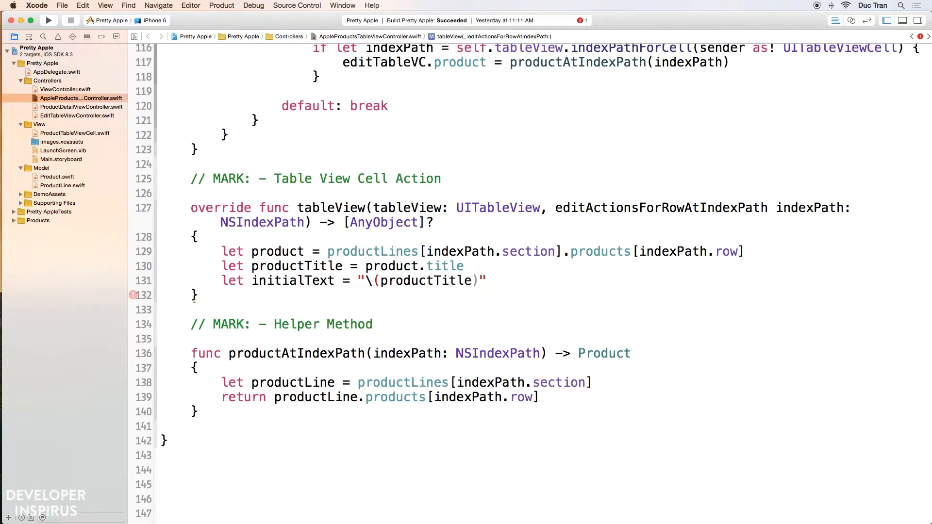
text(--)
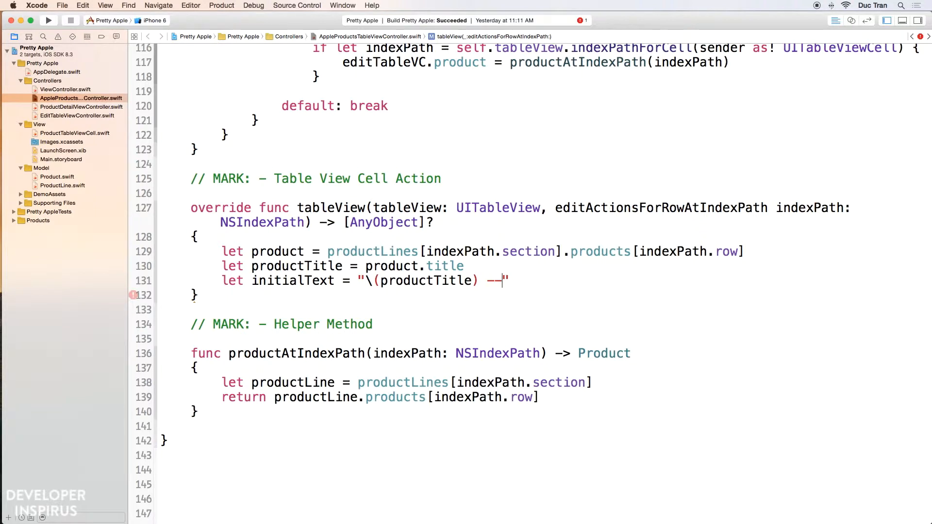
key(Return)
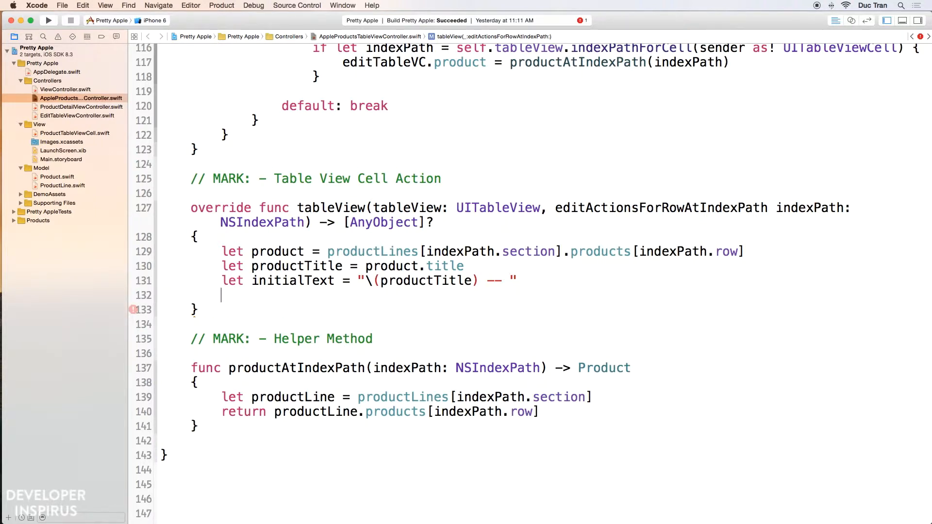
text(l)
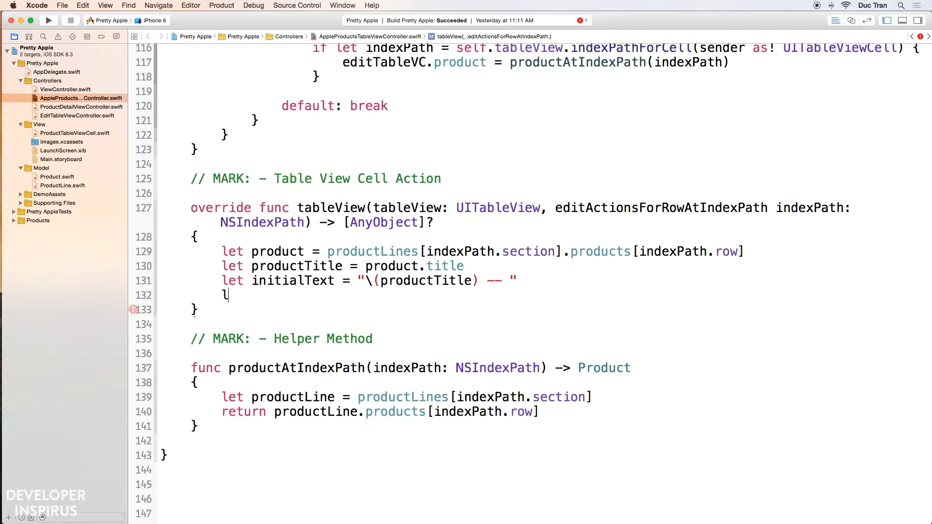
text(et image =)
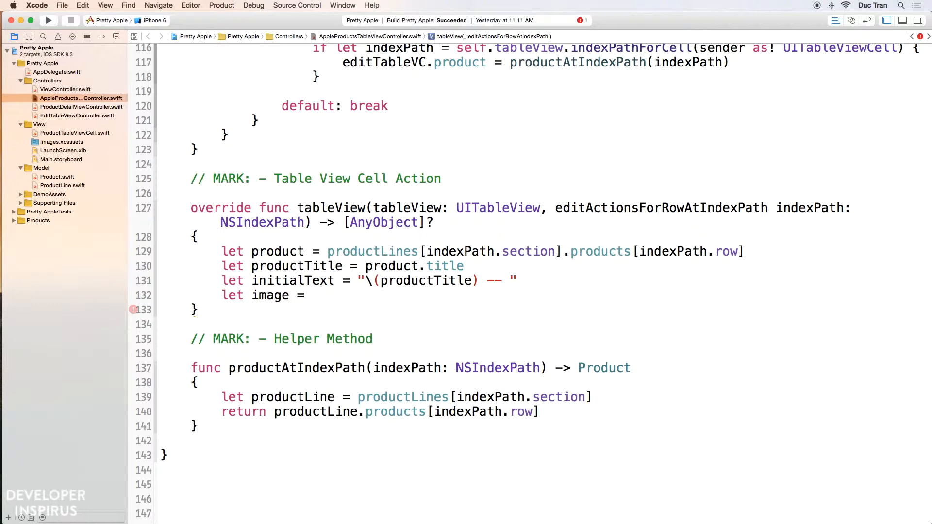
text(product.image)
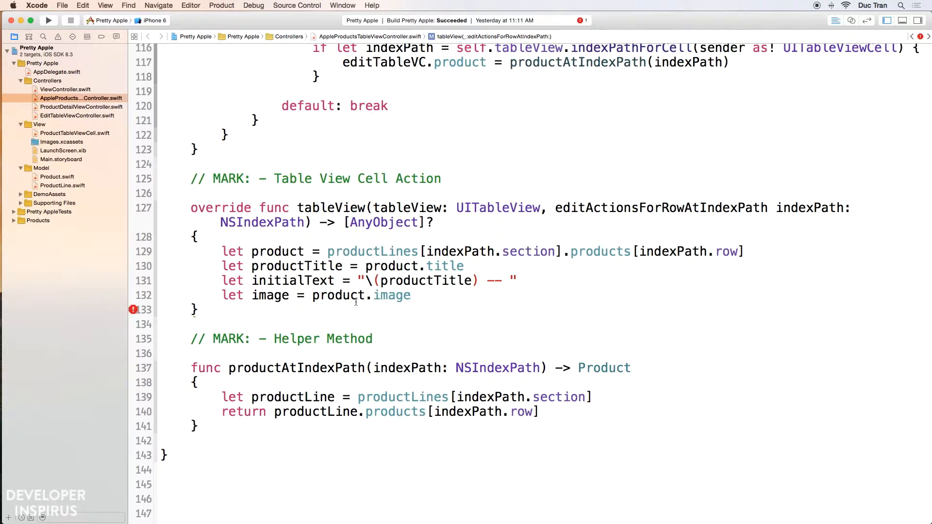
mouse_move(434, 301)
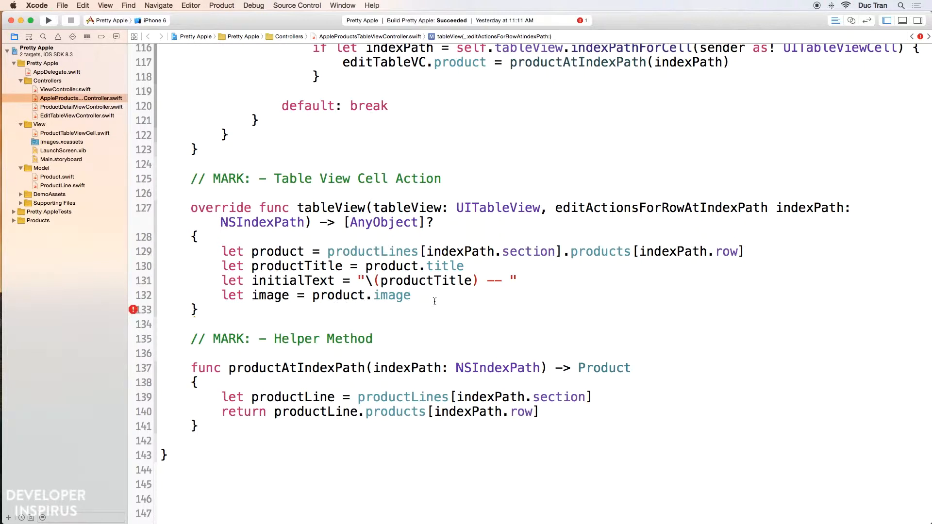
Step: Begin 'var shareAction = UITableViewRowAction(style: .Default, title: "Share with")' with a handler closure
click(410, 295)
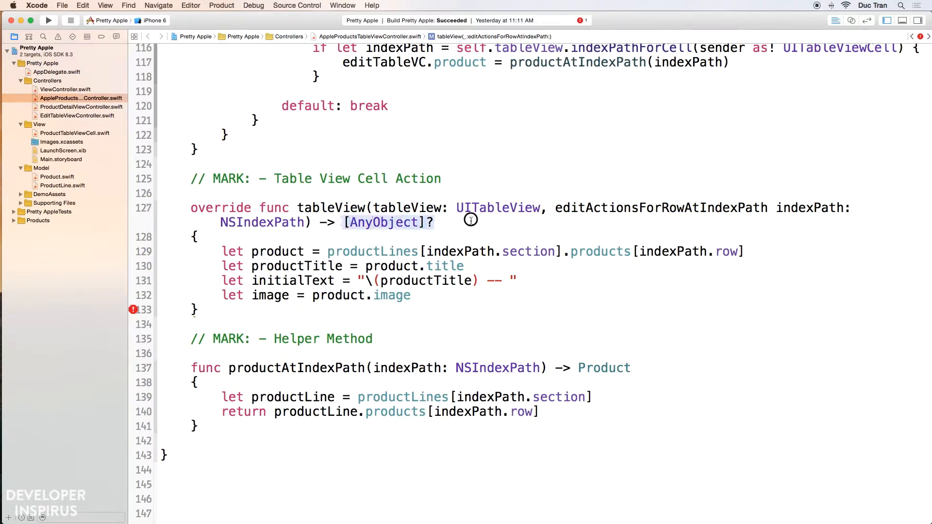
click(433, 221)
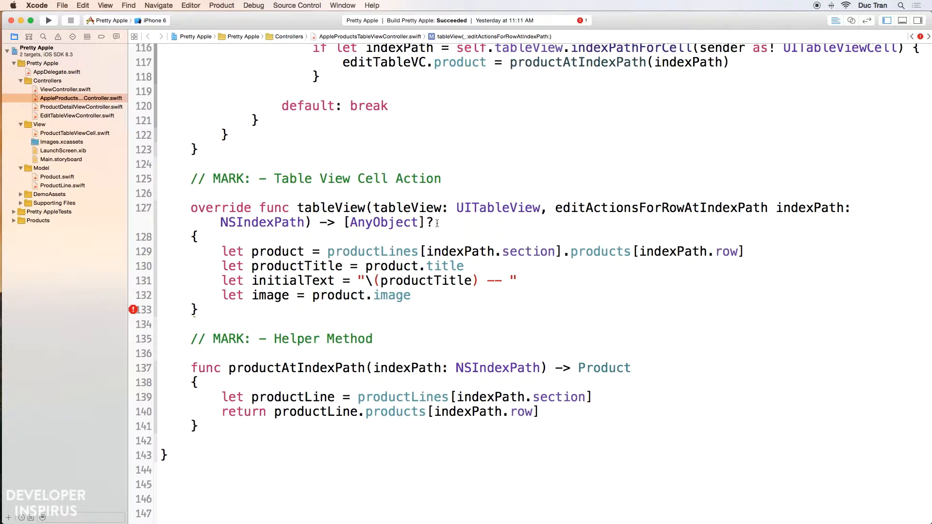
mouse_move(433, 223)
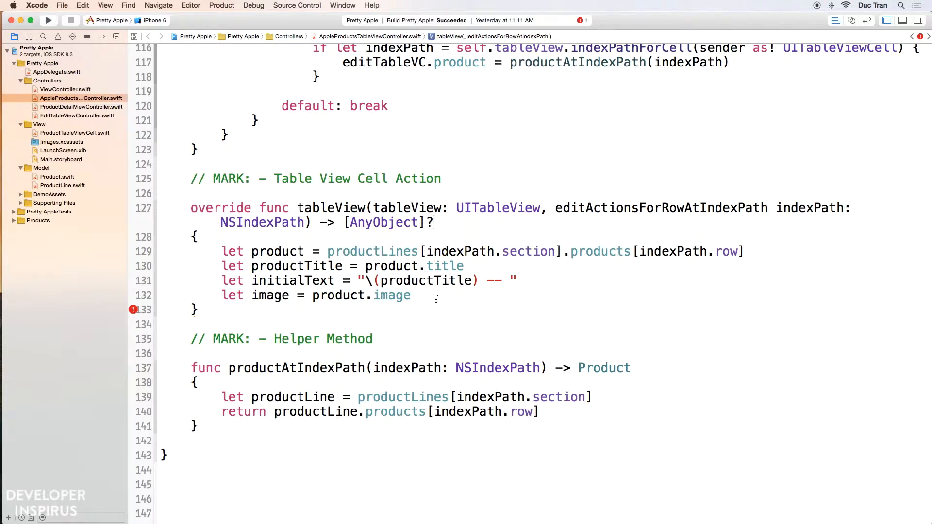
key(Return)
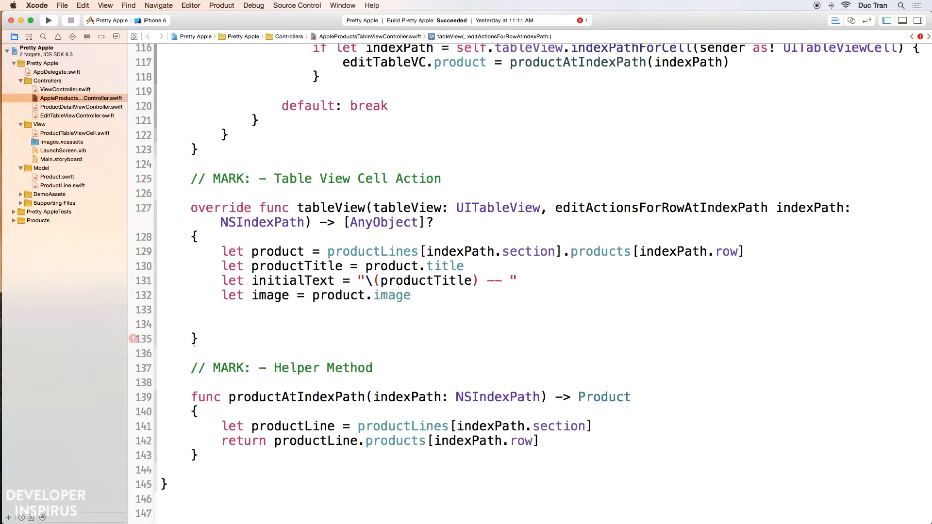
text(var share)
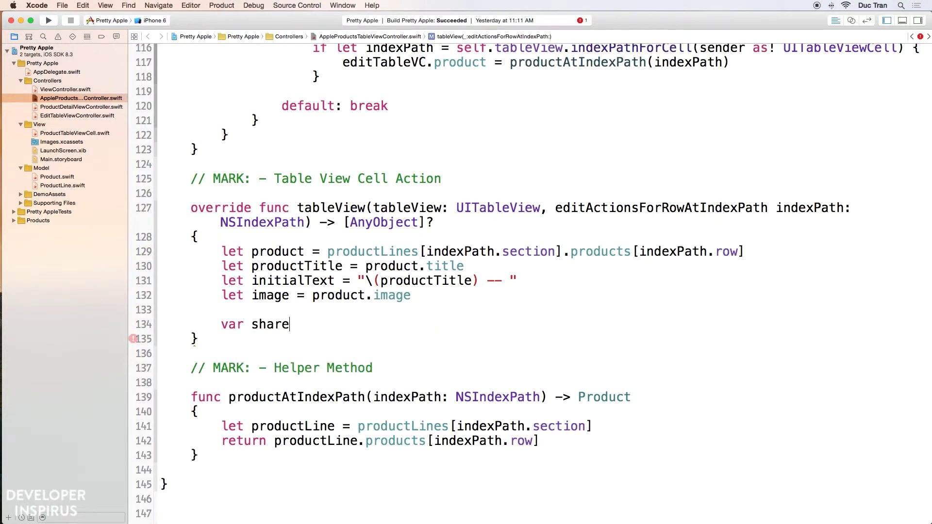
text(Action =)
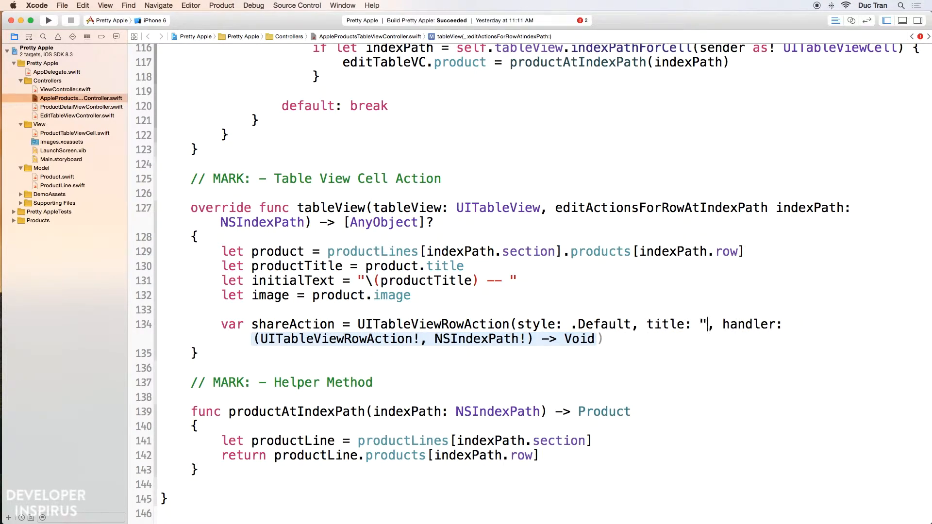
text(Share wid)
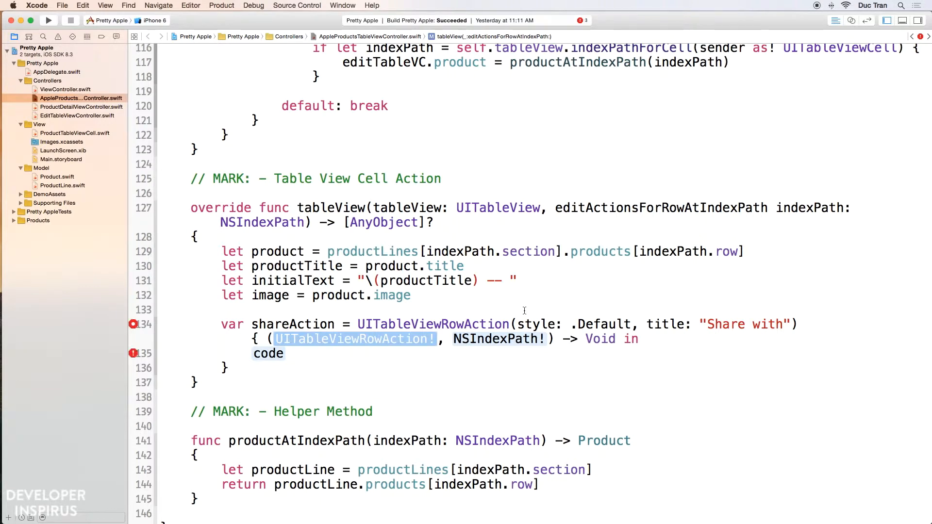
scroll(down, 3)
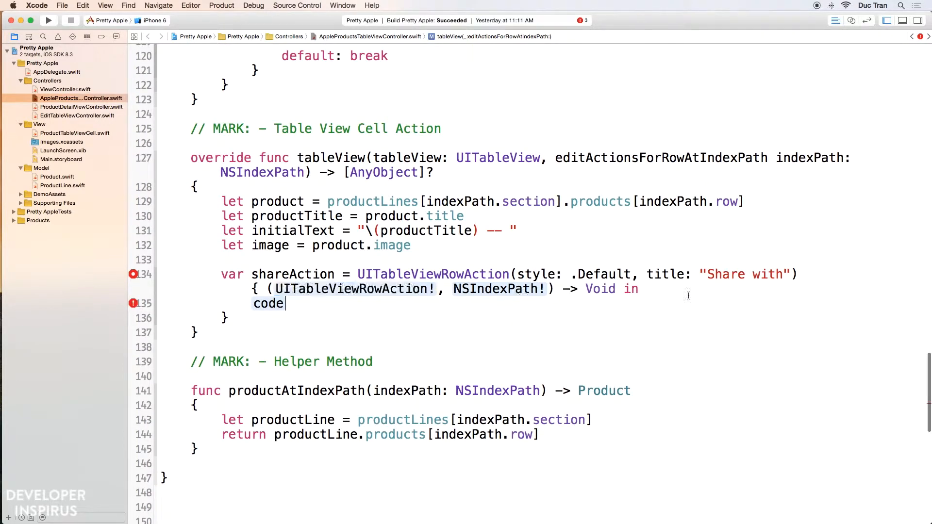
Step: Remove the code placeholder from the shareAction closure, leaving blank lines for its body
double_click(353, 289)
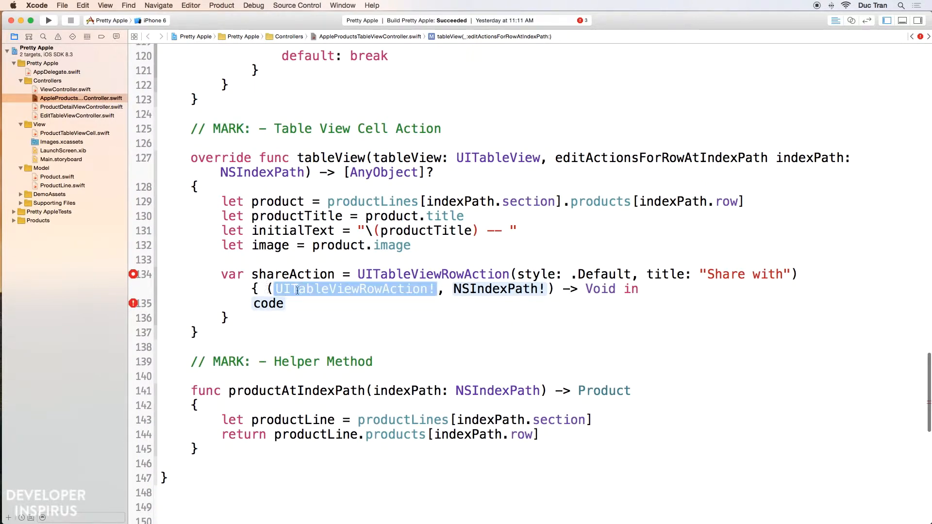
mouse_move(338, 304)
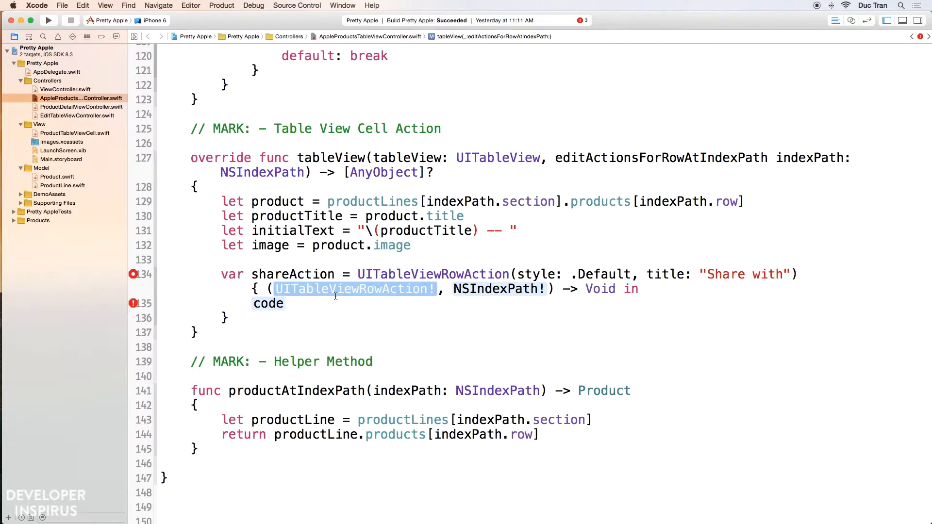
double_click(498, 289)
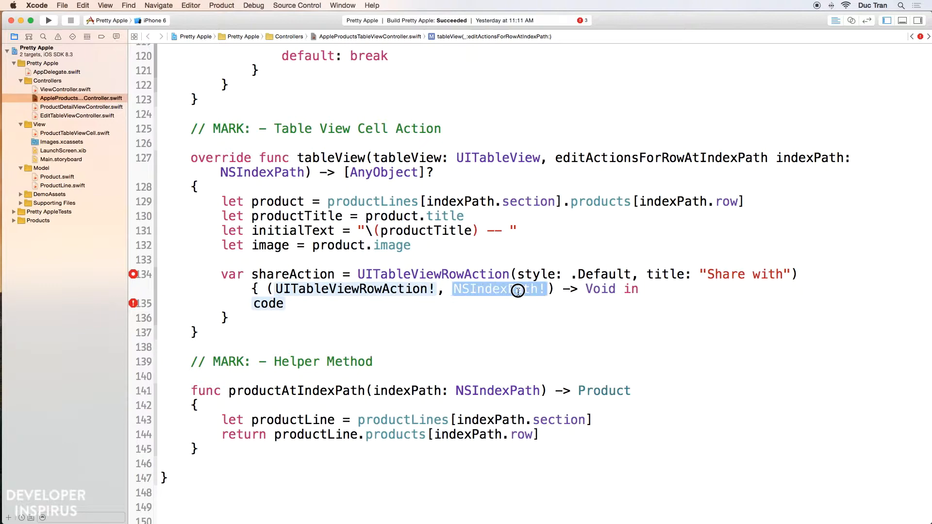
double_click(353, 289)
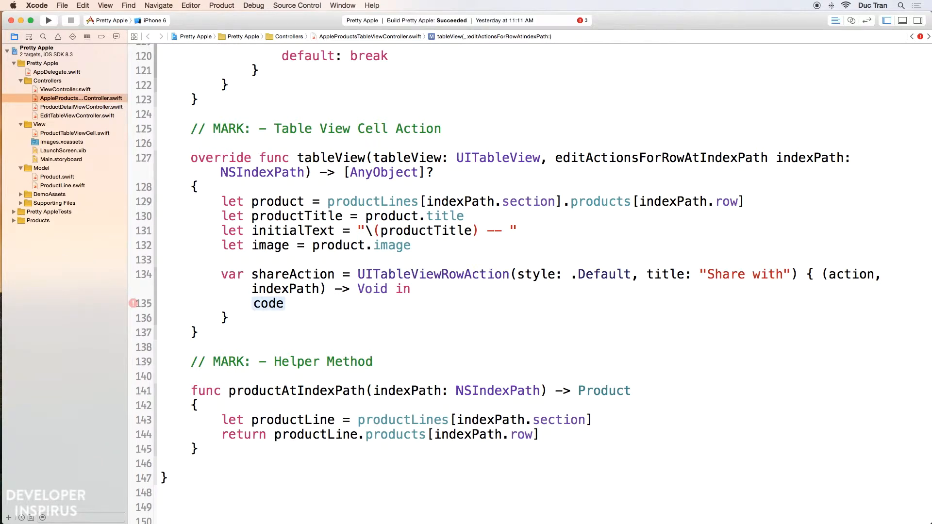
click(284, 303)
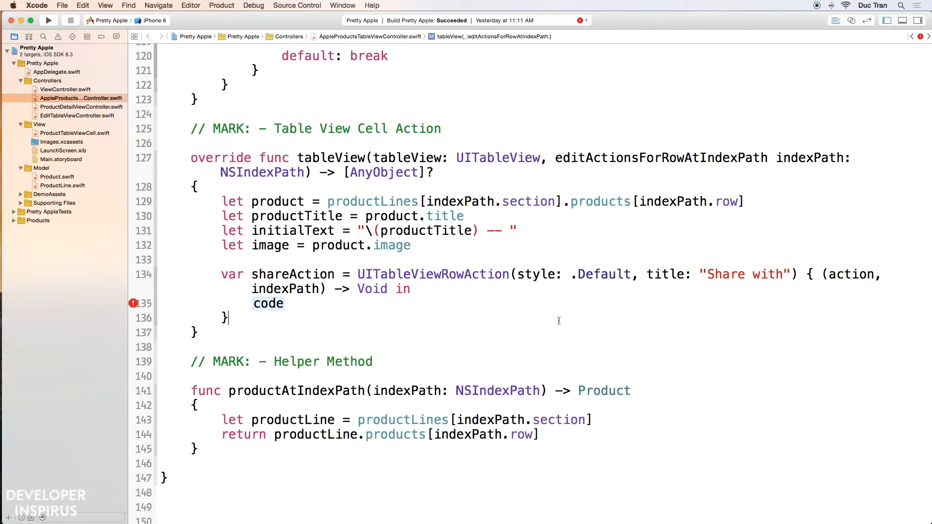
mouse_move(578, 316)
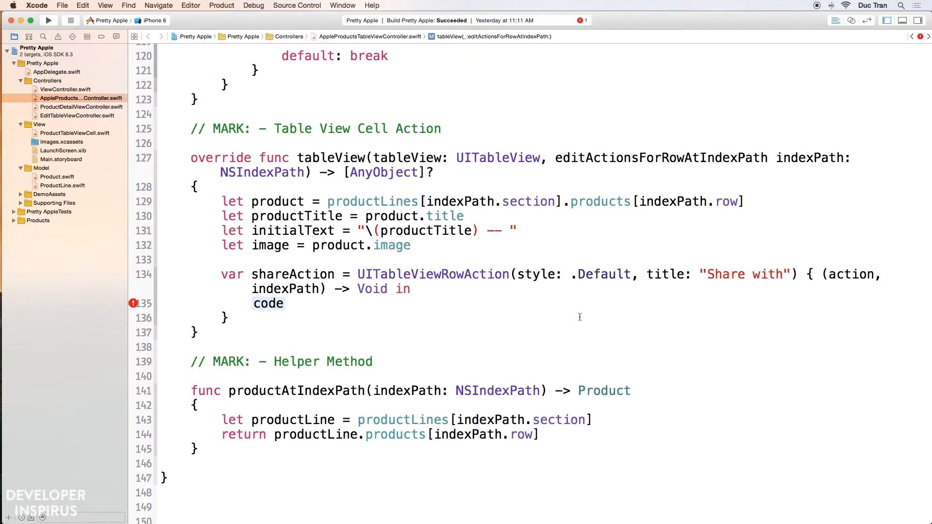
mouse_move(314, 271)
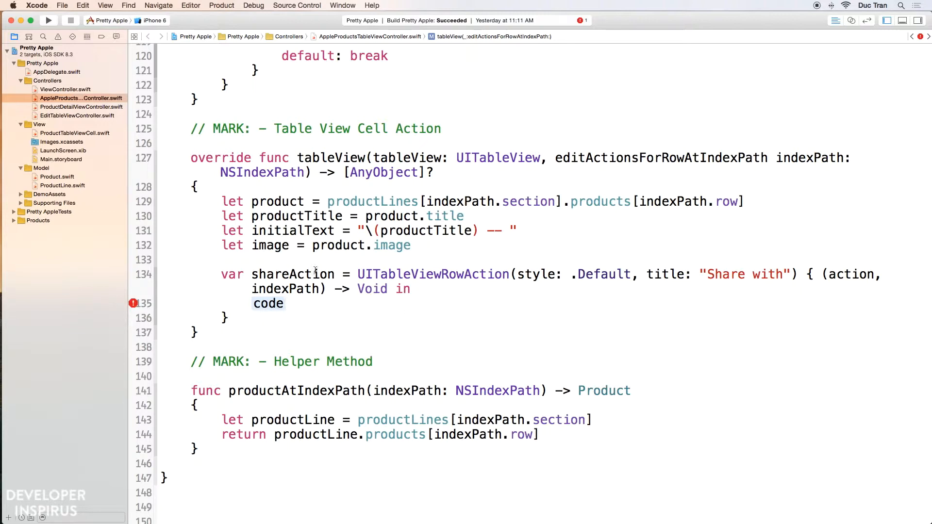
mouse_move(660, 280)
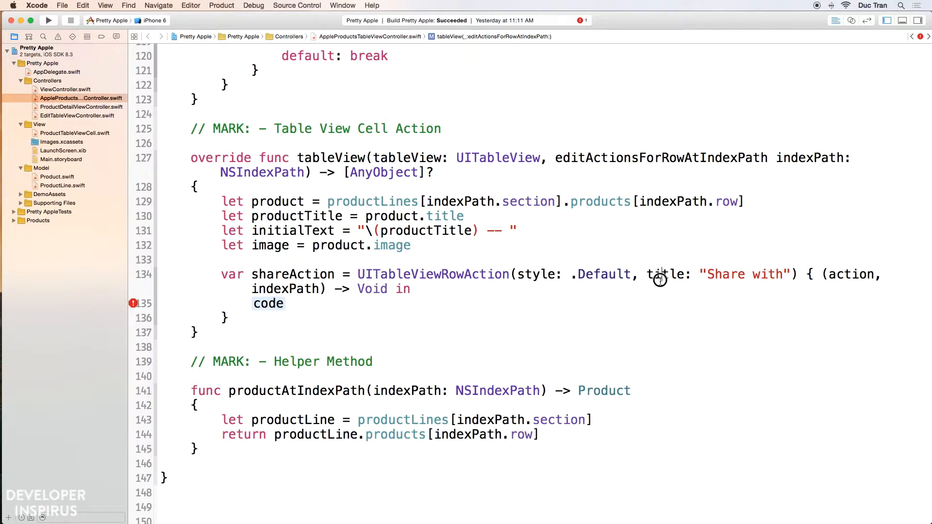
mouse_move(447, 309)
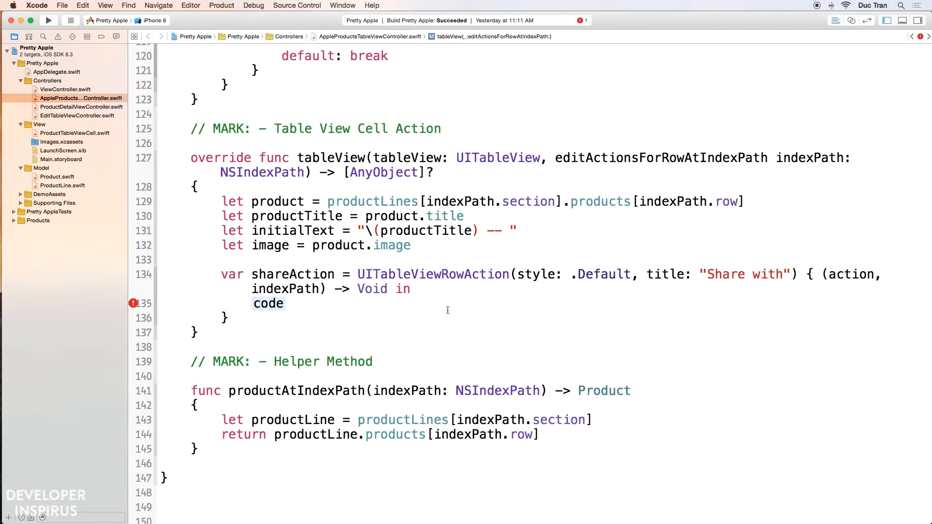
double_click(267, 304)
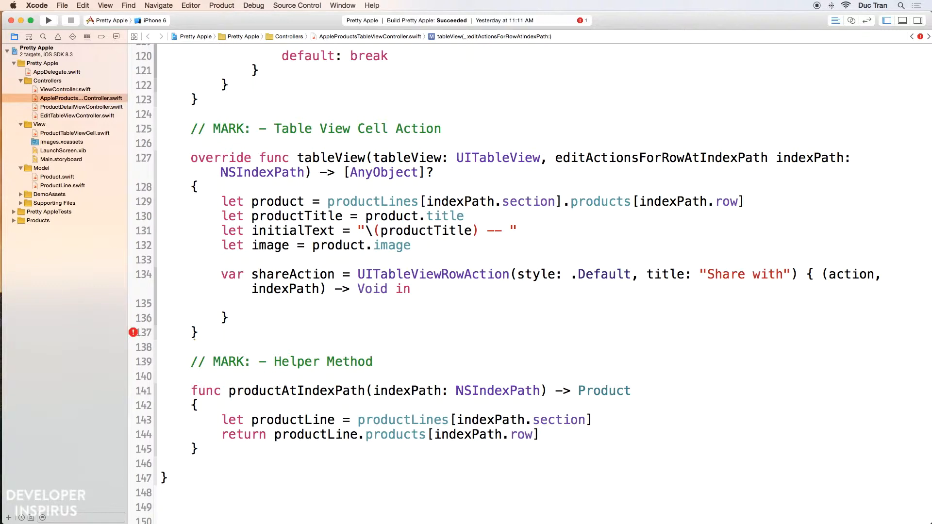
key(return)
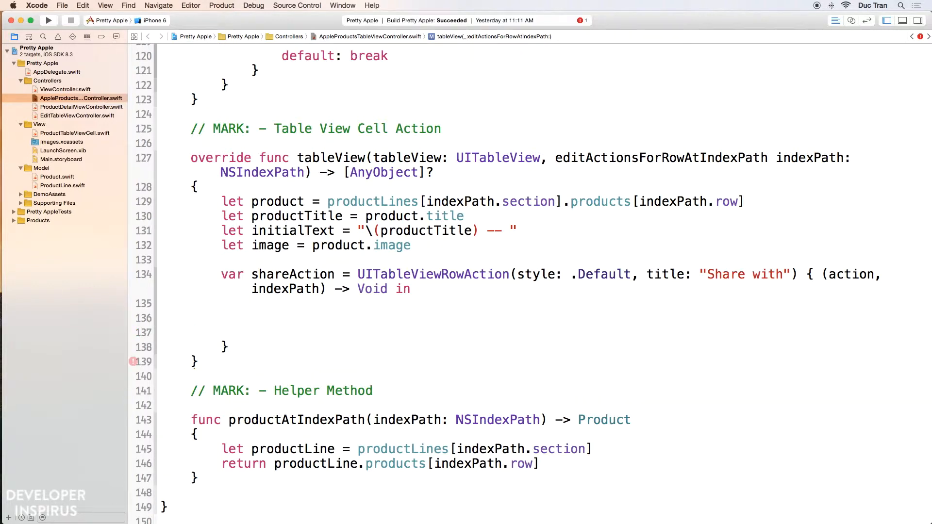
Step: Declare shareActionsheet as a UIAlertController initializer titled "Share with" inside the closure
click(250, 302)
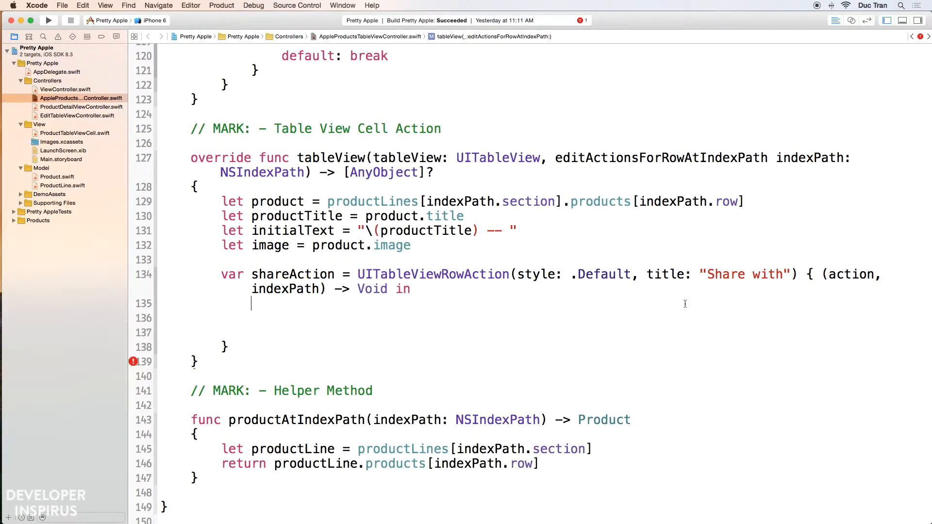
mouse_move(396, 314)
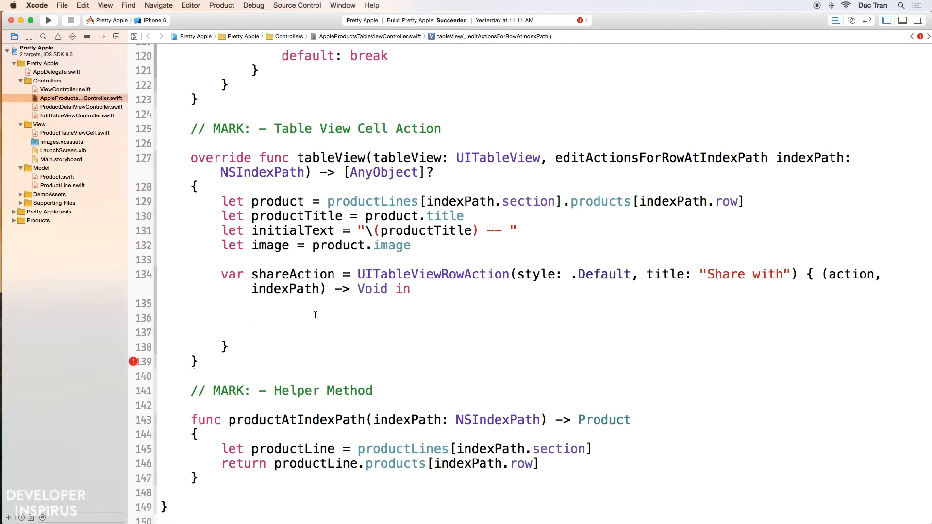
text(let shareAction)
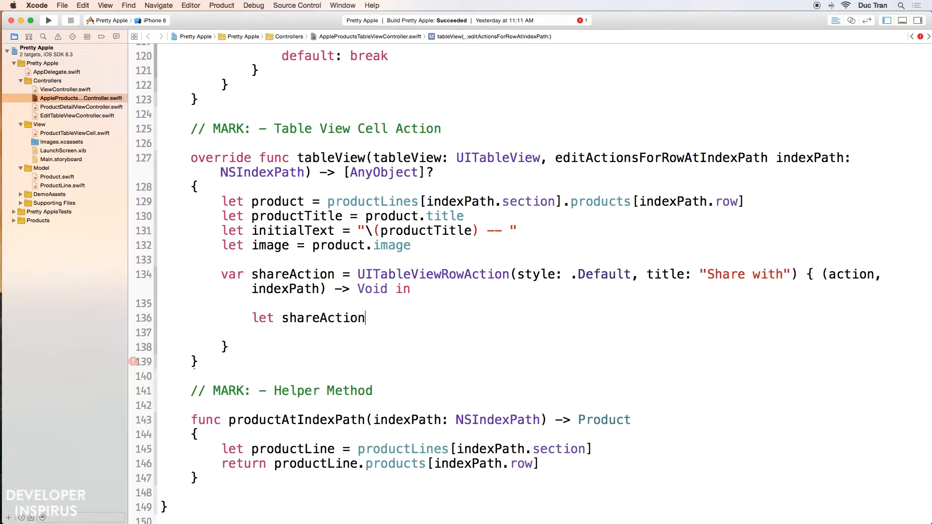
text(sheet = UIAlertController(ti)
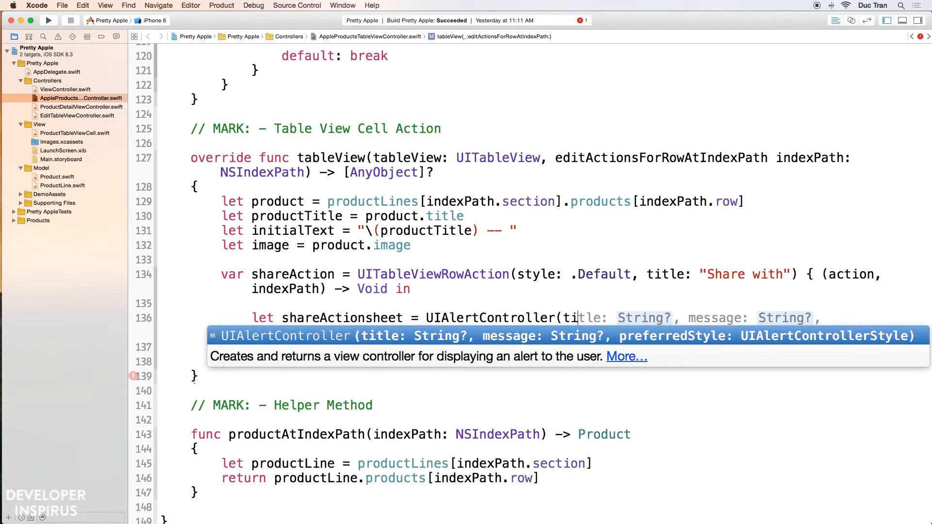
key(return)
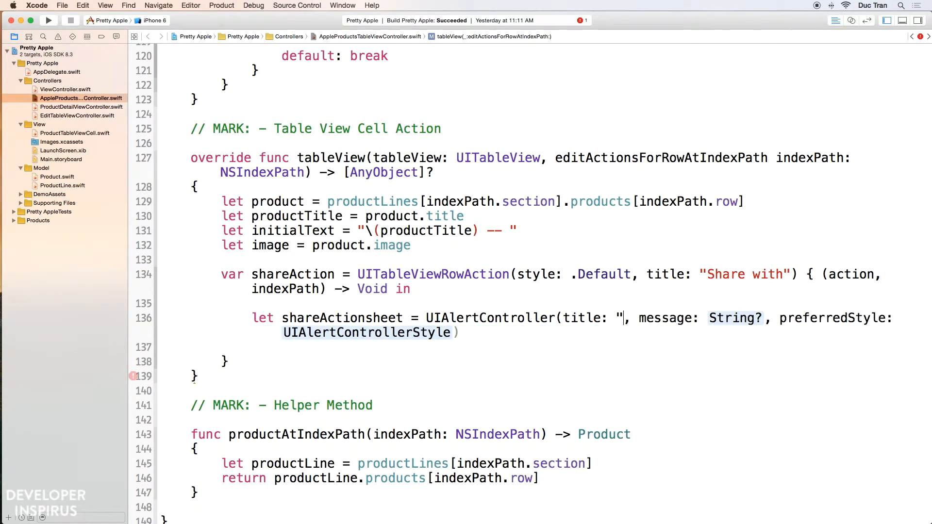
text(Share with)
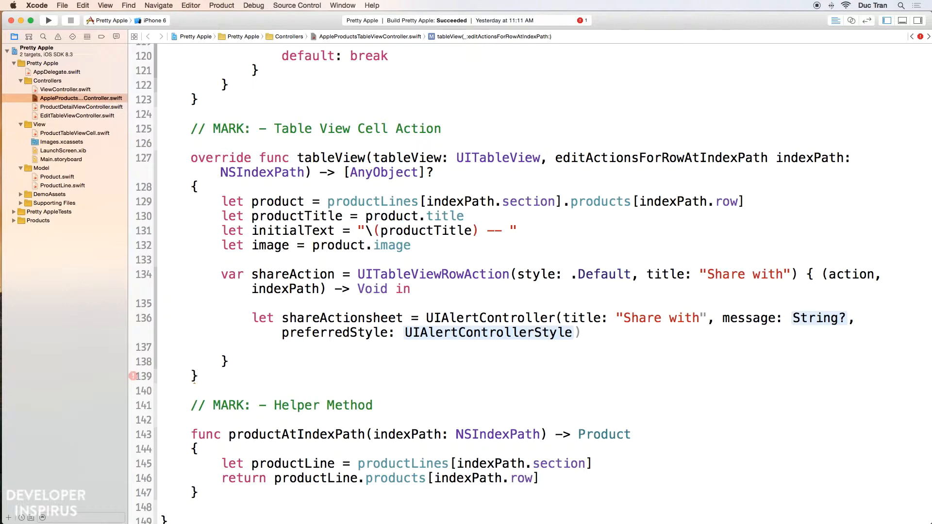
Step: Complete the initializer with message nil and preferredStyle .AlertSheet
double_click(818, 319)
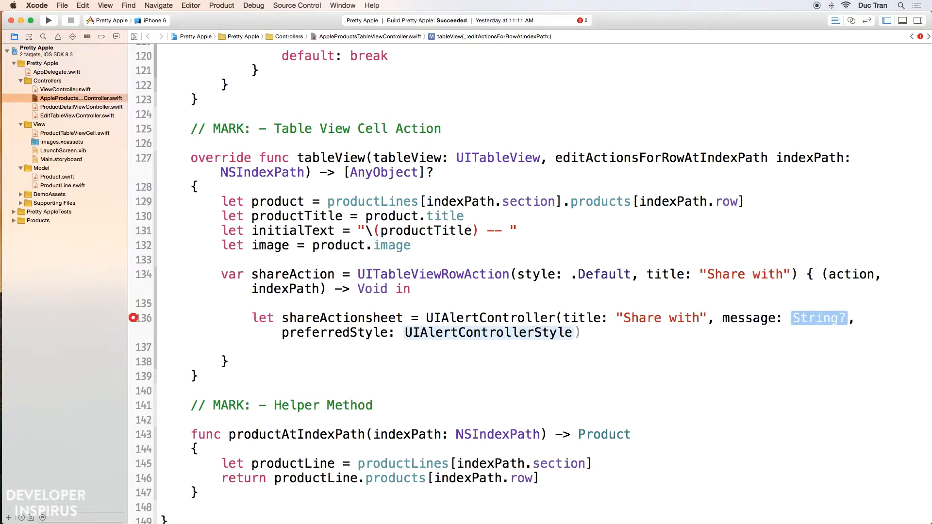
text(nil)
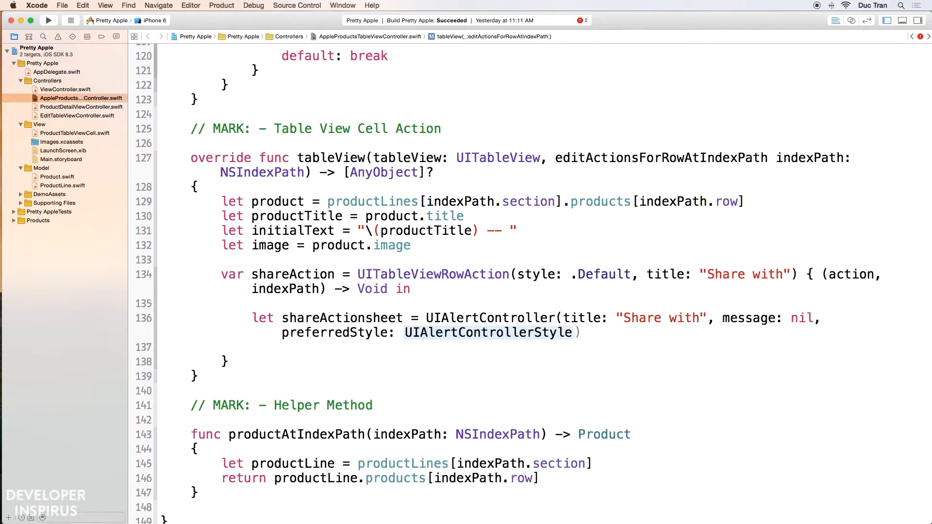
text(.)
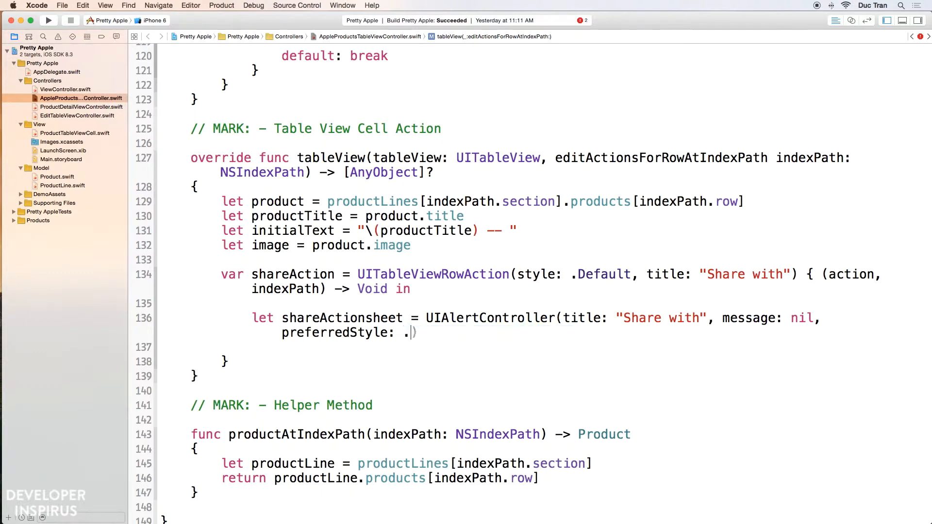
text(AlertSheet))
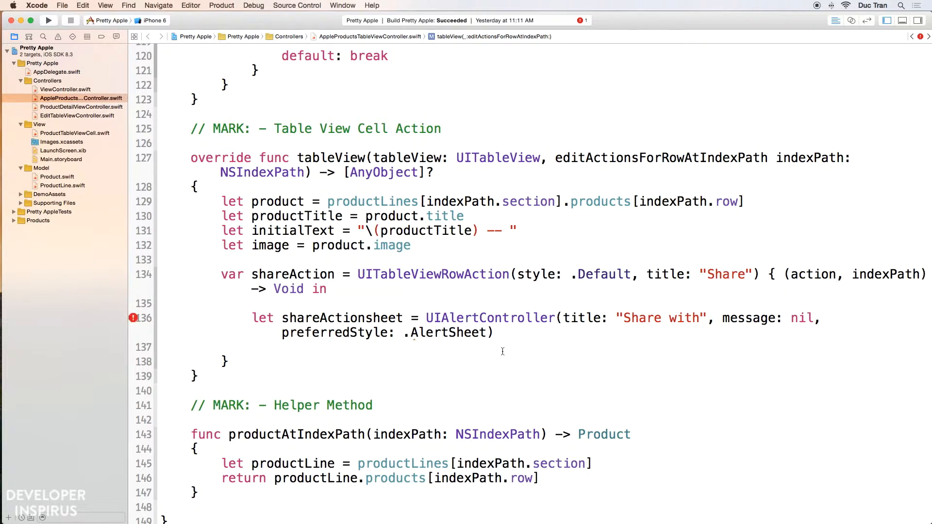
mouse_move(509, 346)
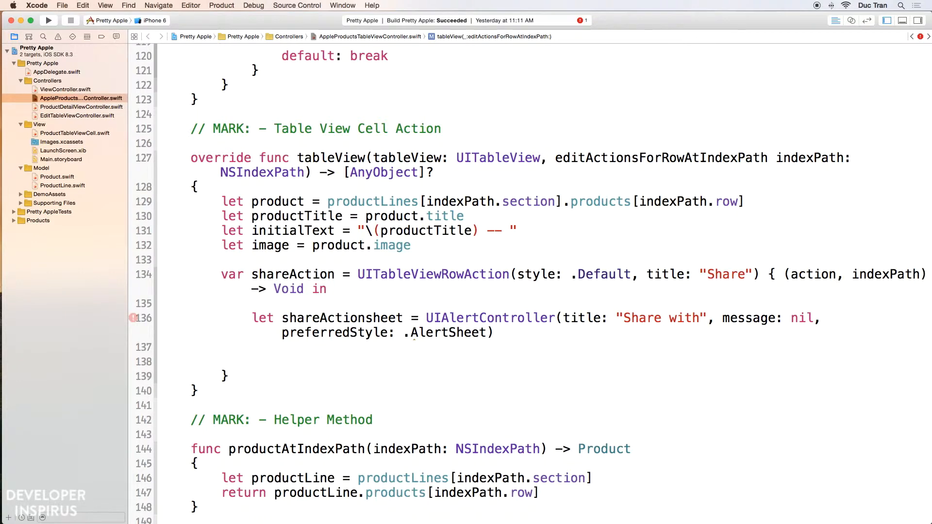
Step: Declare twitterAction as a UIAlertAction titled "Twitter" with .Default style and select its handler argument
scroll(down, 3)
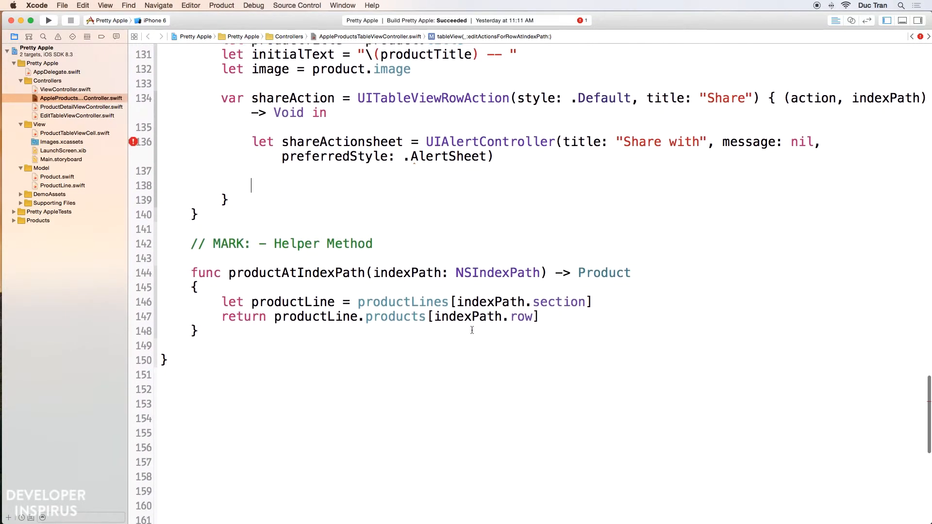
text(let tw)
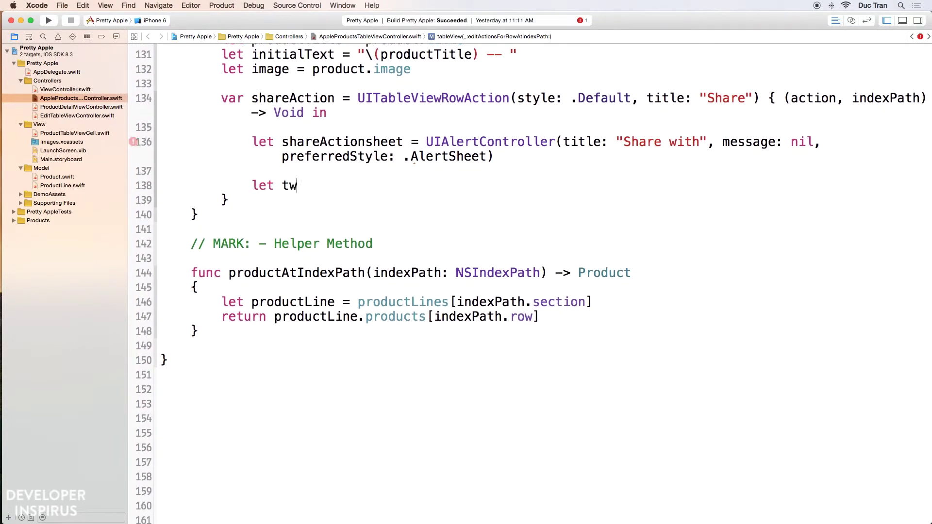
text(itterAction =)
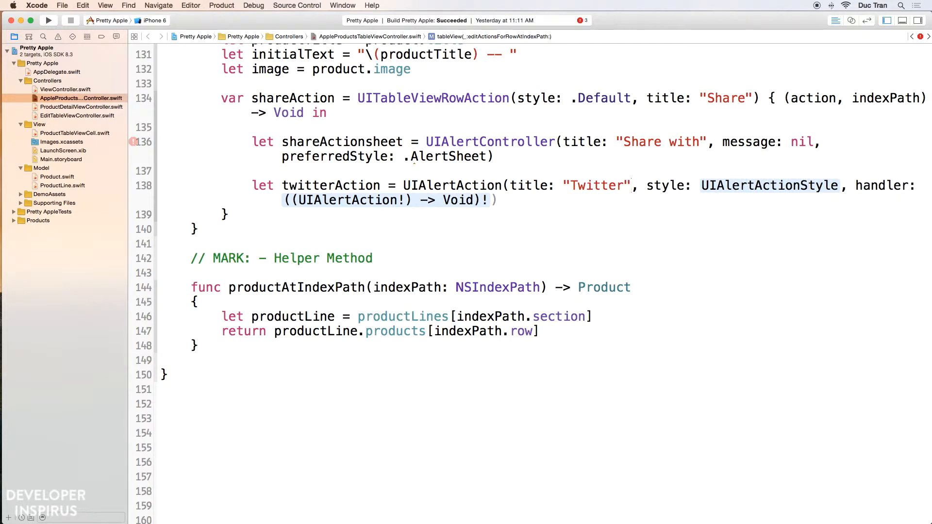
text(.Defau)
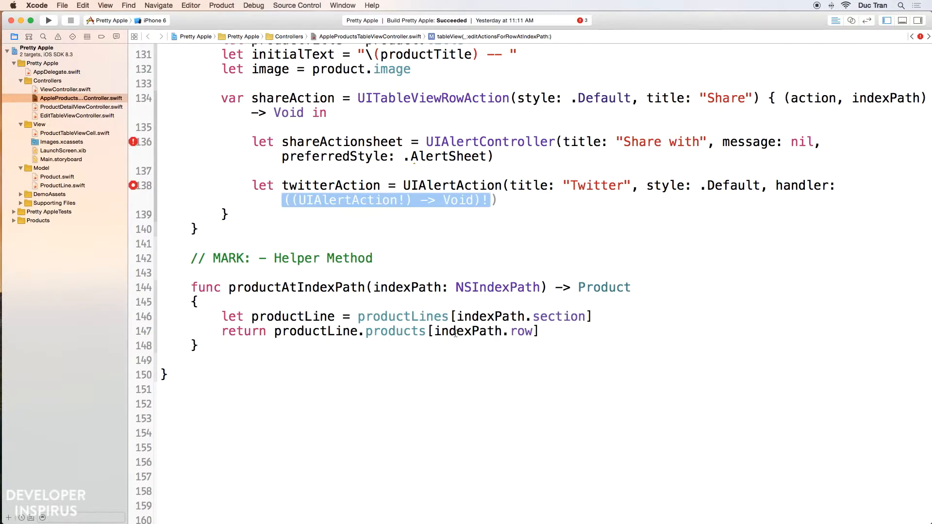
mouse_move(440, 209)
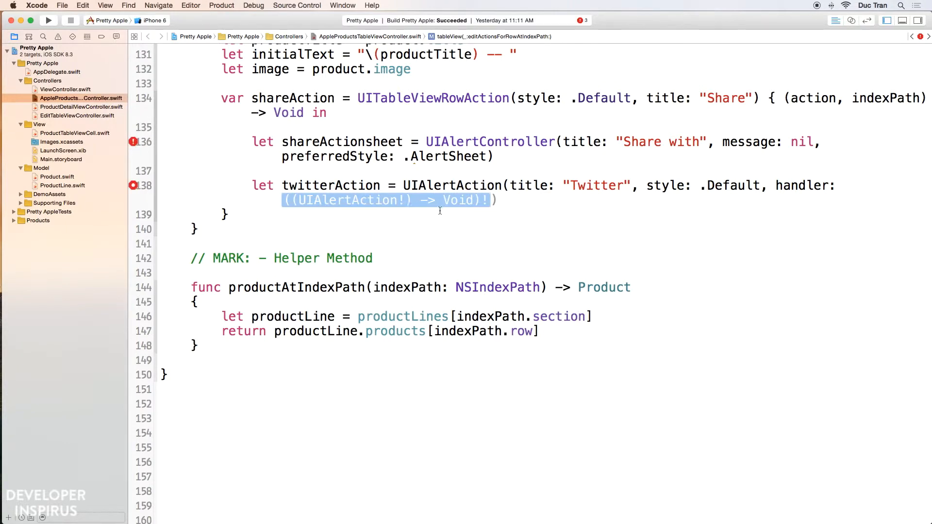
click(520, 200)
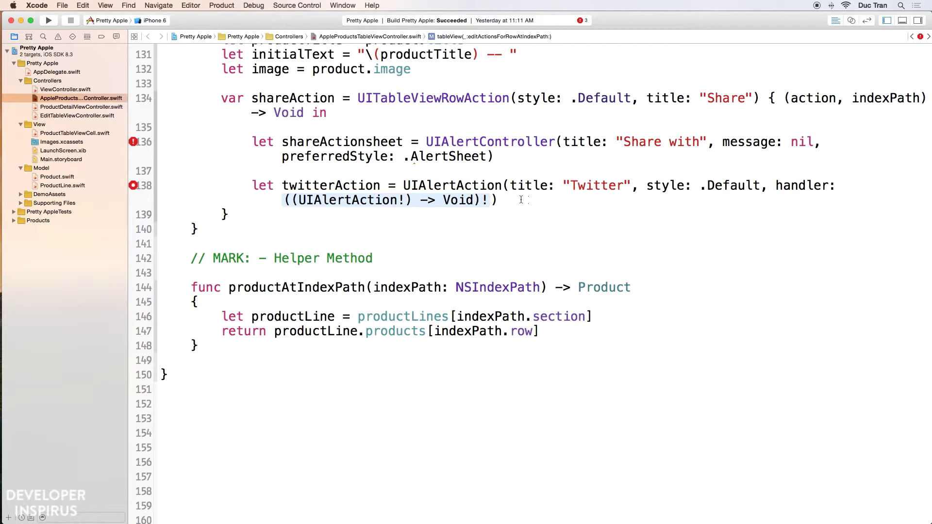
click(722, 203)
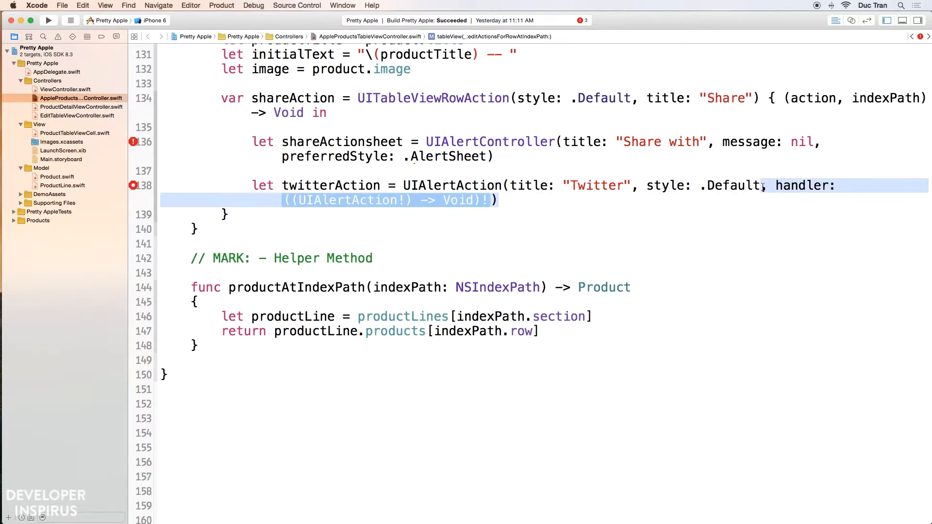
Step: Swap the handler argument for a trailing closure taking (action) in with an empty body
key(delete)
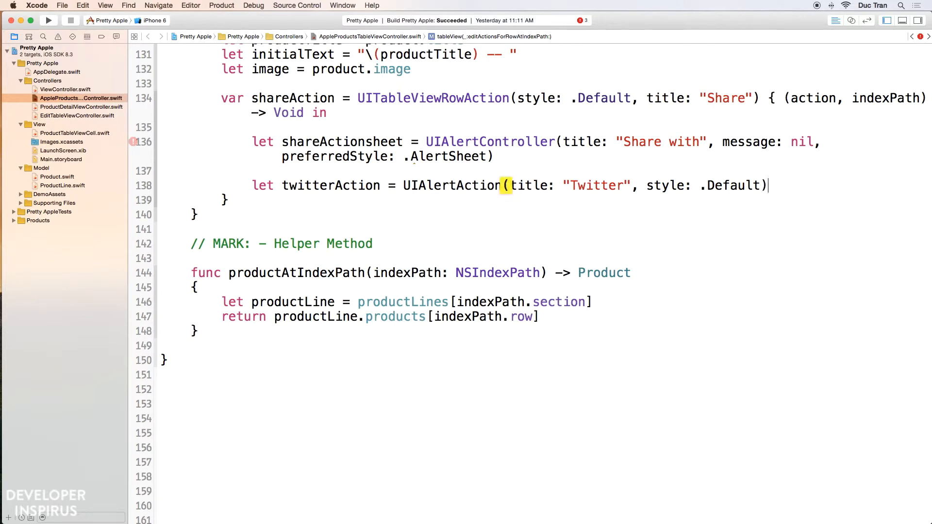
text({)
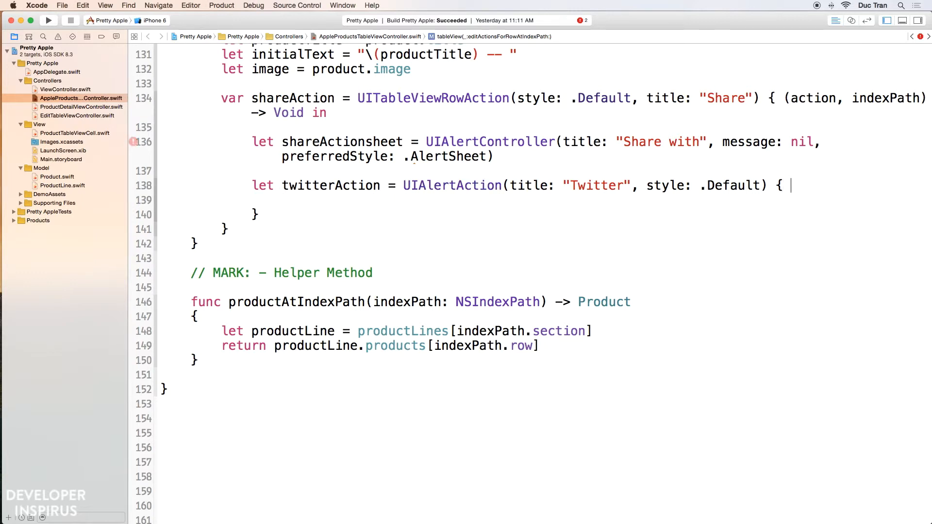
text((action))
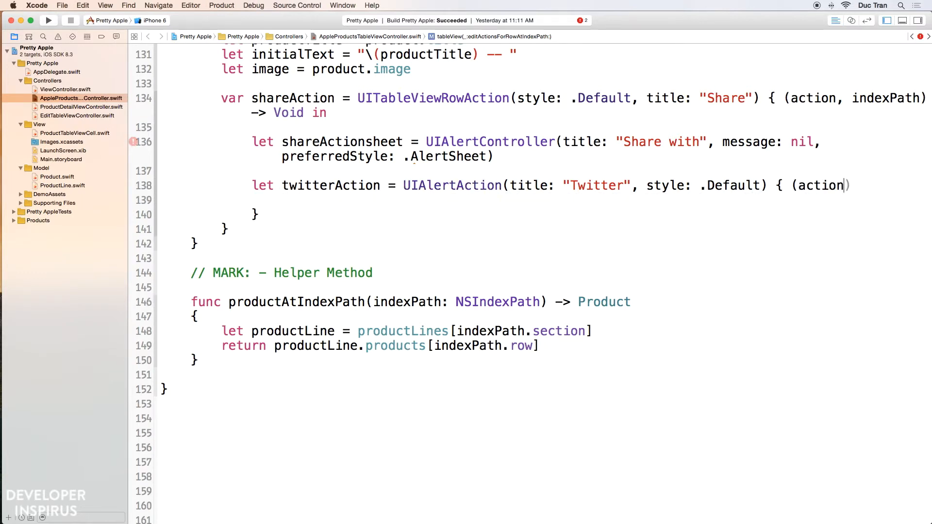
text(in)
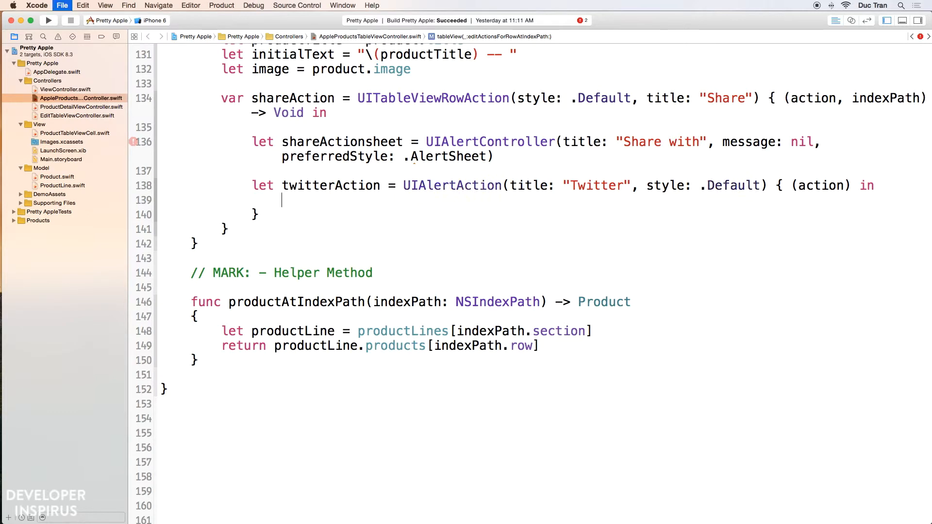
key(Return)
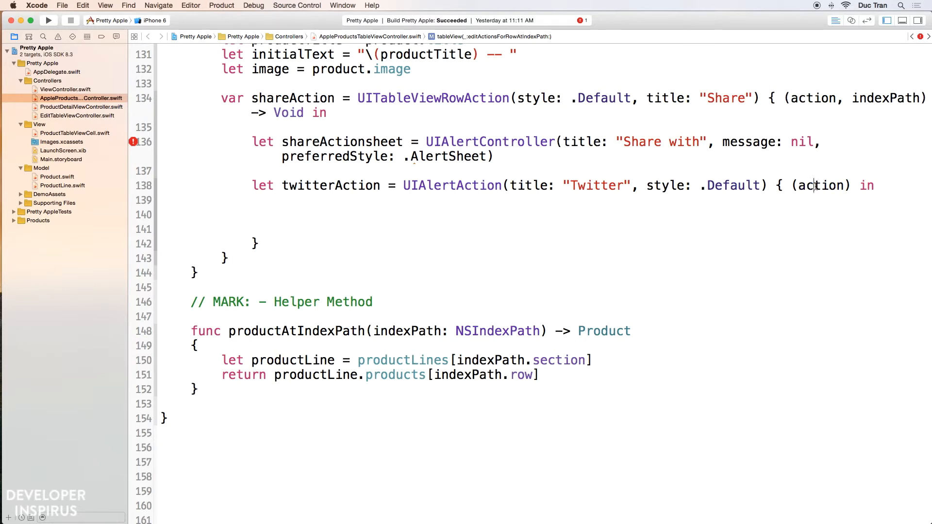
mouse_move(820, 185)
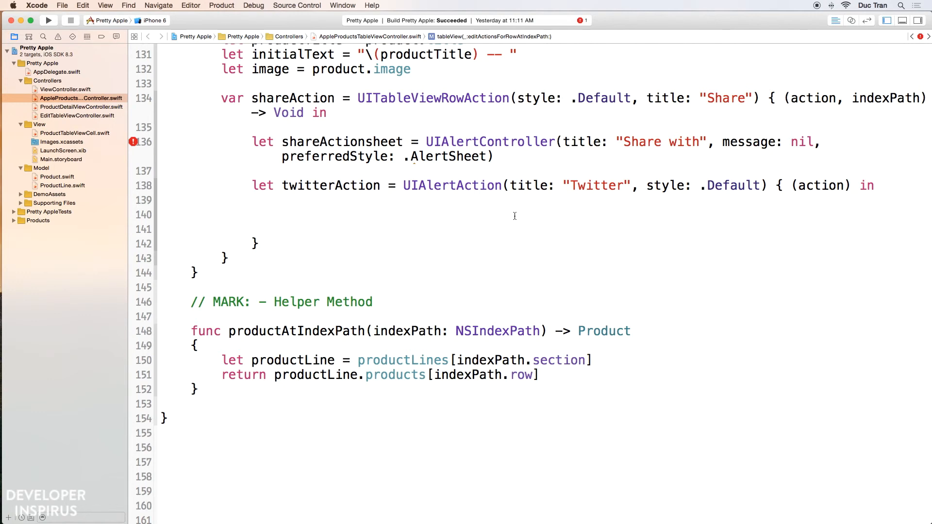
click(281, 214)
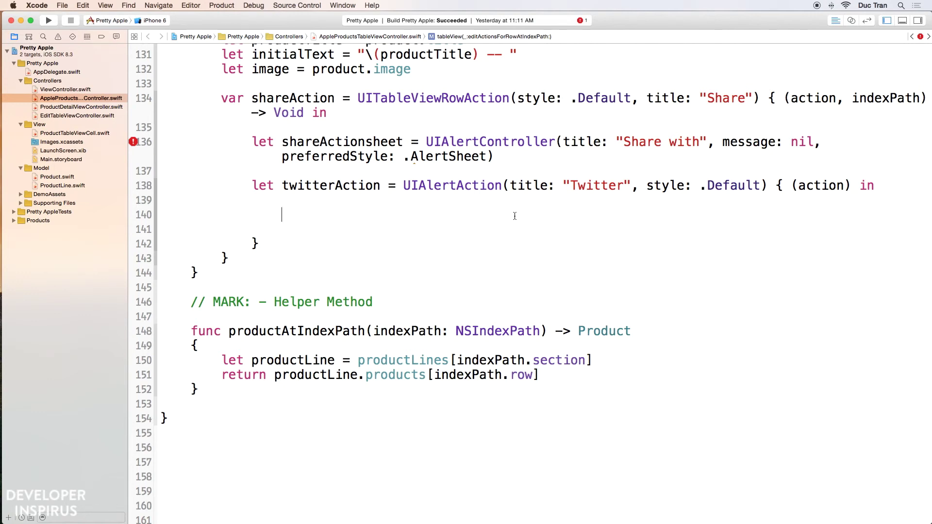